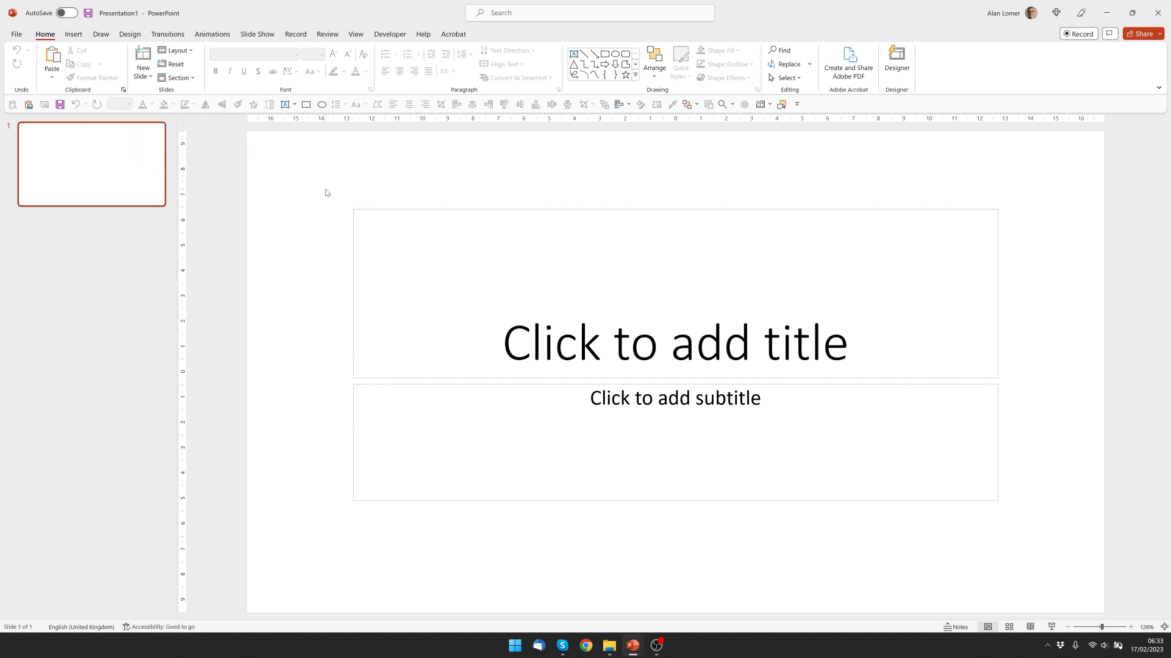
- Switch the first slide to the Blank layout, removing the title and subtitle placeholders
right_click(325, 192)
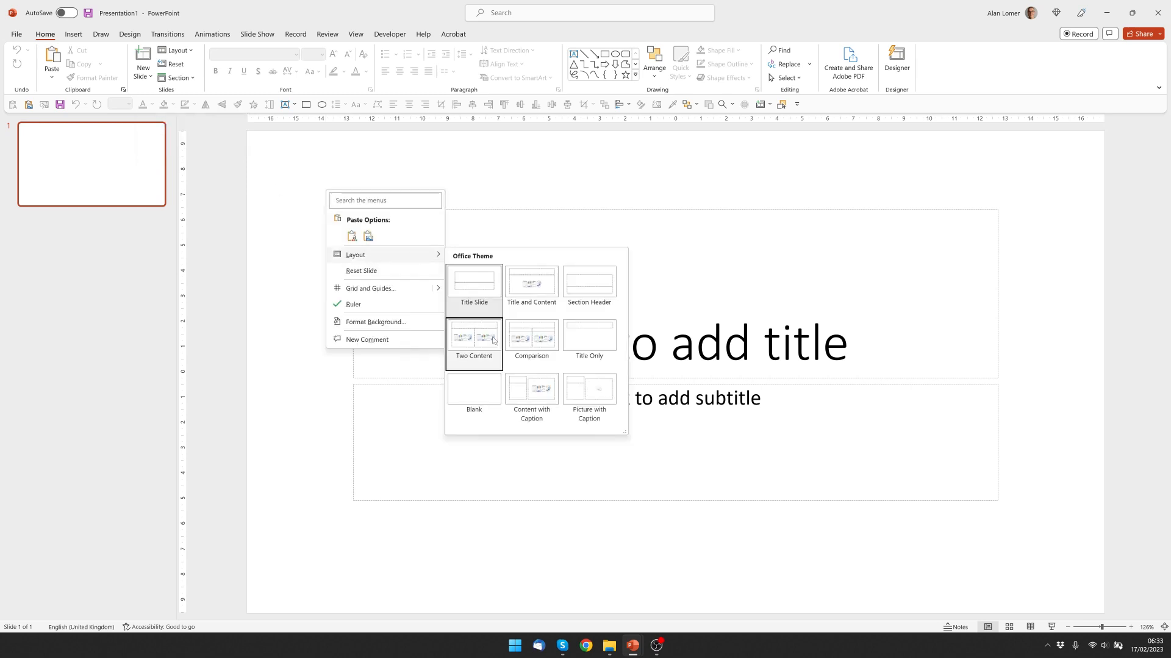
left_click(473, 390)
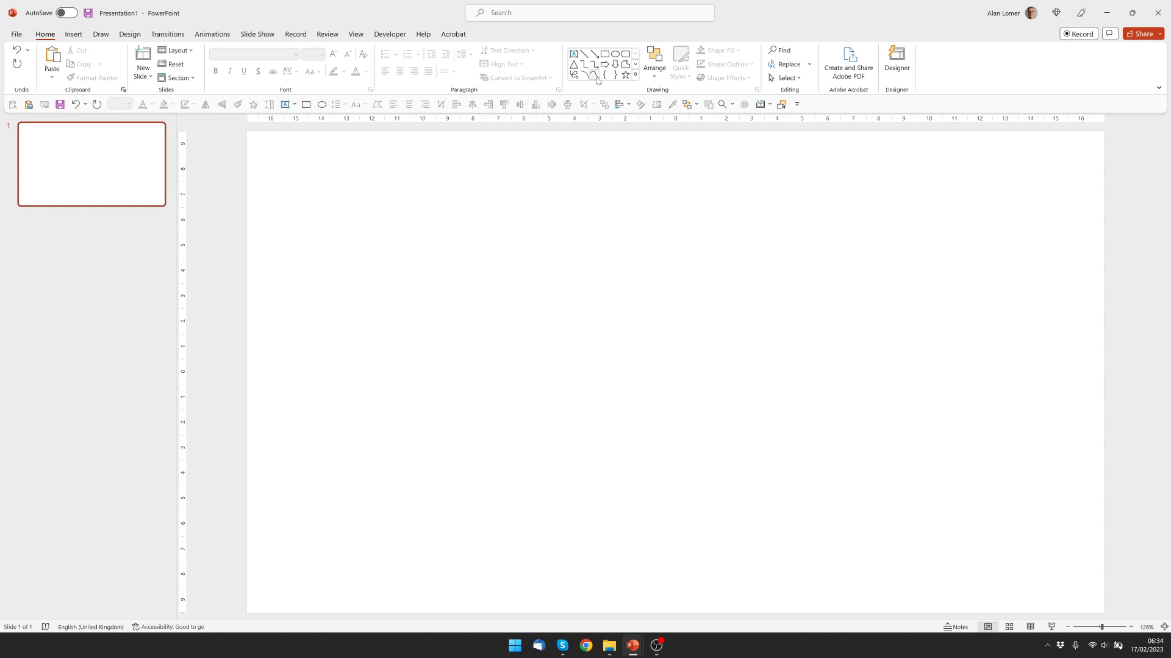
mouse_move(596, 74)
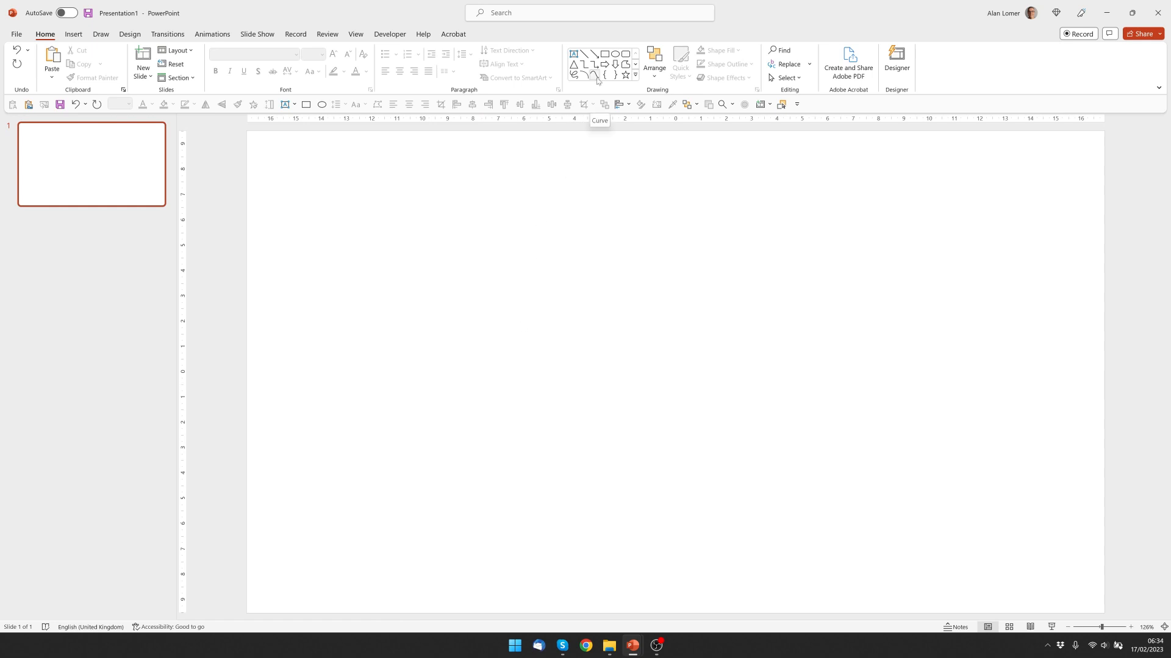
- Draw a long wavy Curve shape across the slide, running past both side edges
left_click(595, 75)
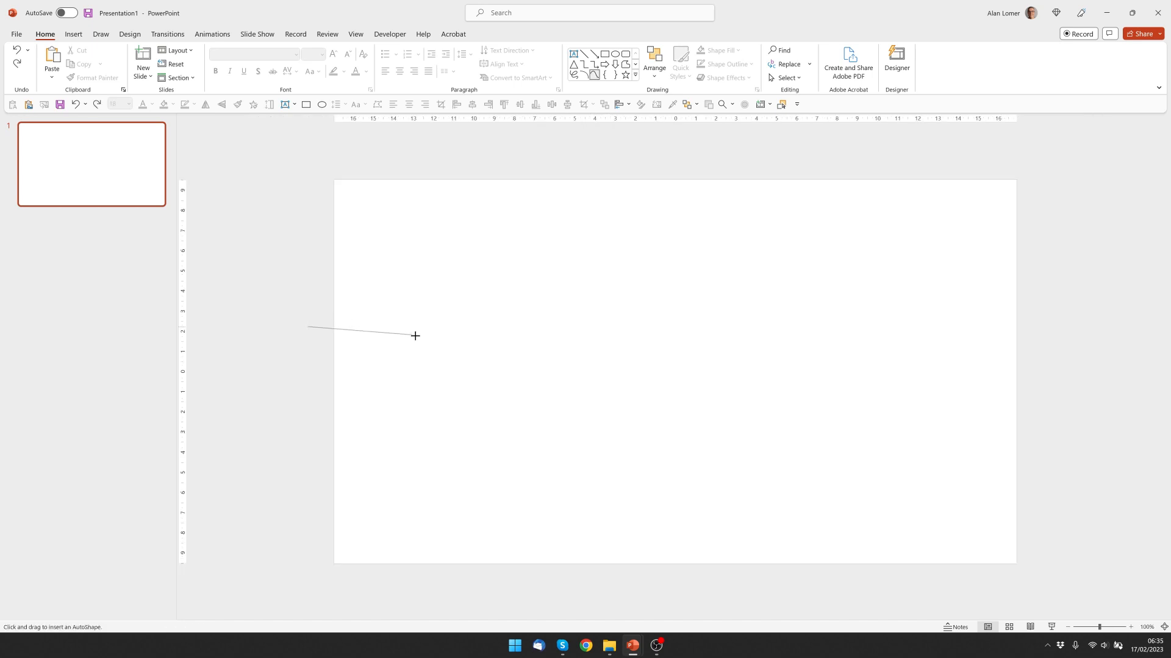
left_click_drag(308, 328, 435, 345)
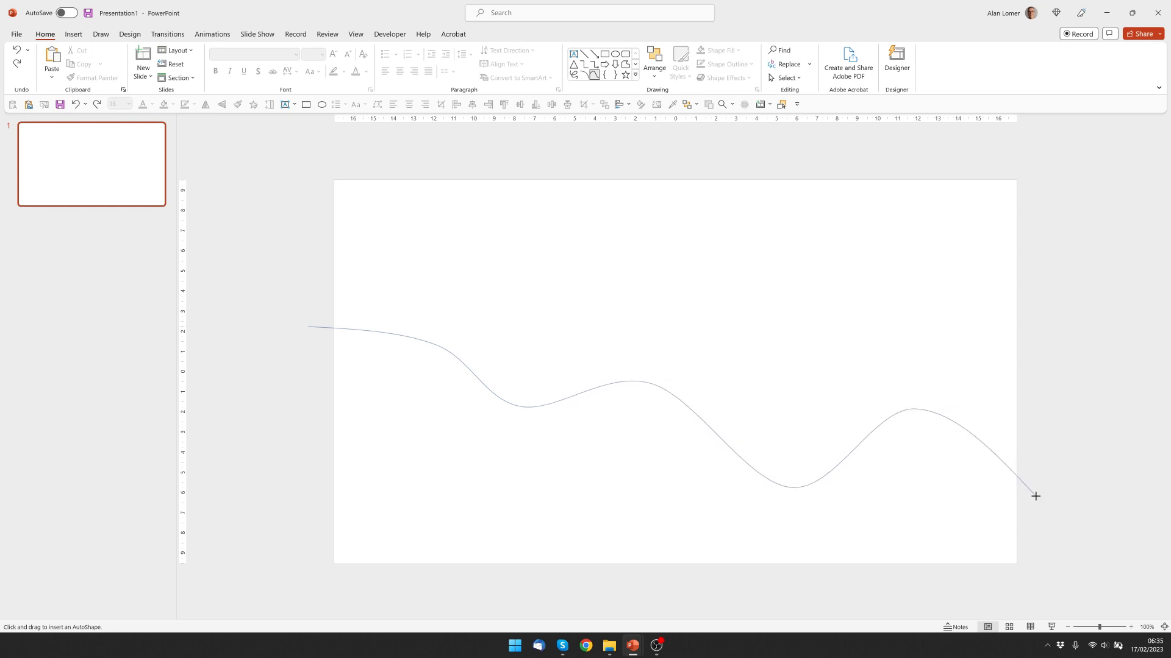
mouse_move(1047, 500)
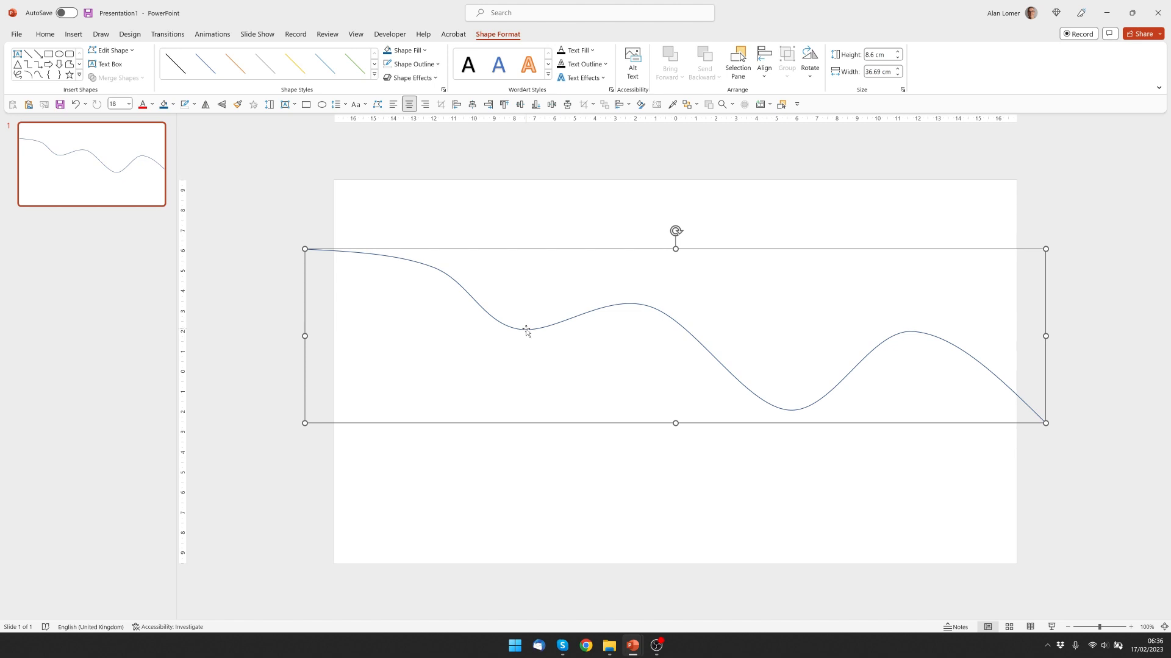
- Edit the curve's points, smoothing the curvature at the middle crest
right_click(528, 329)
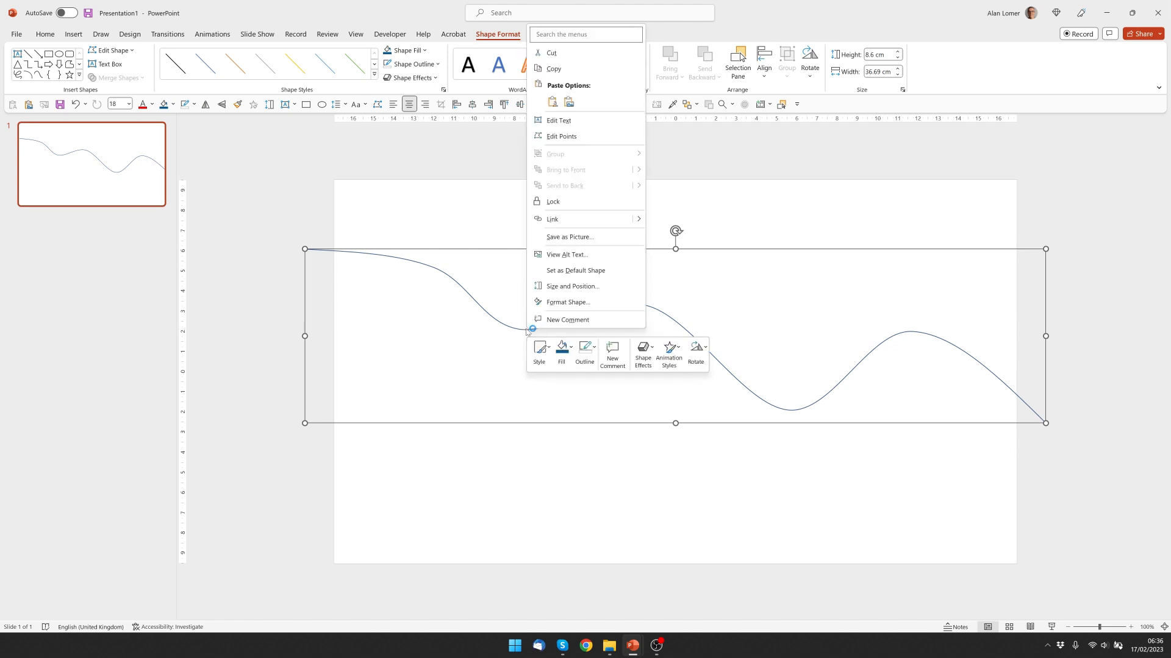
left_click(561, 136)
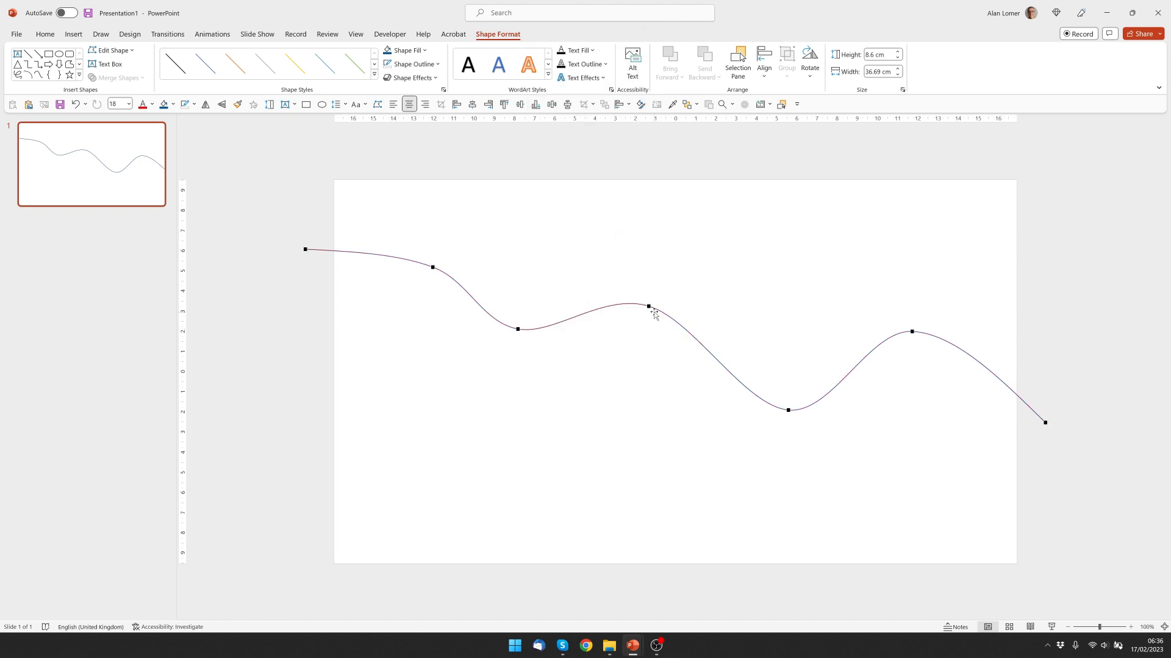
left_click(647, 306)
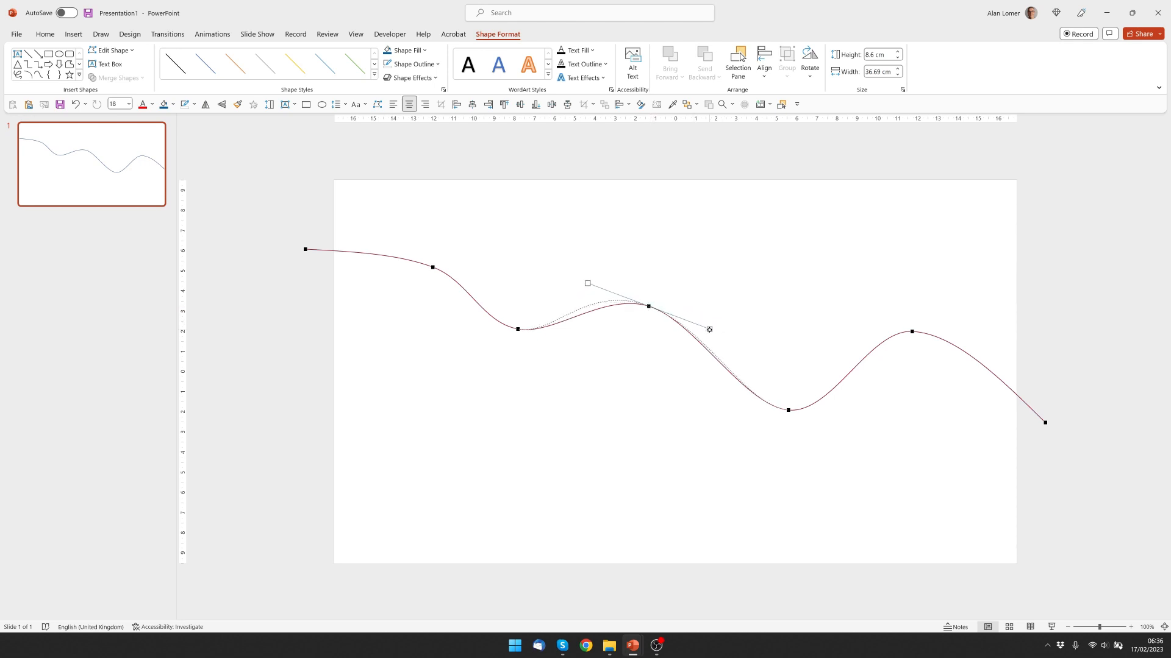
left_click_drag(707, 329, 702, 323)
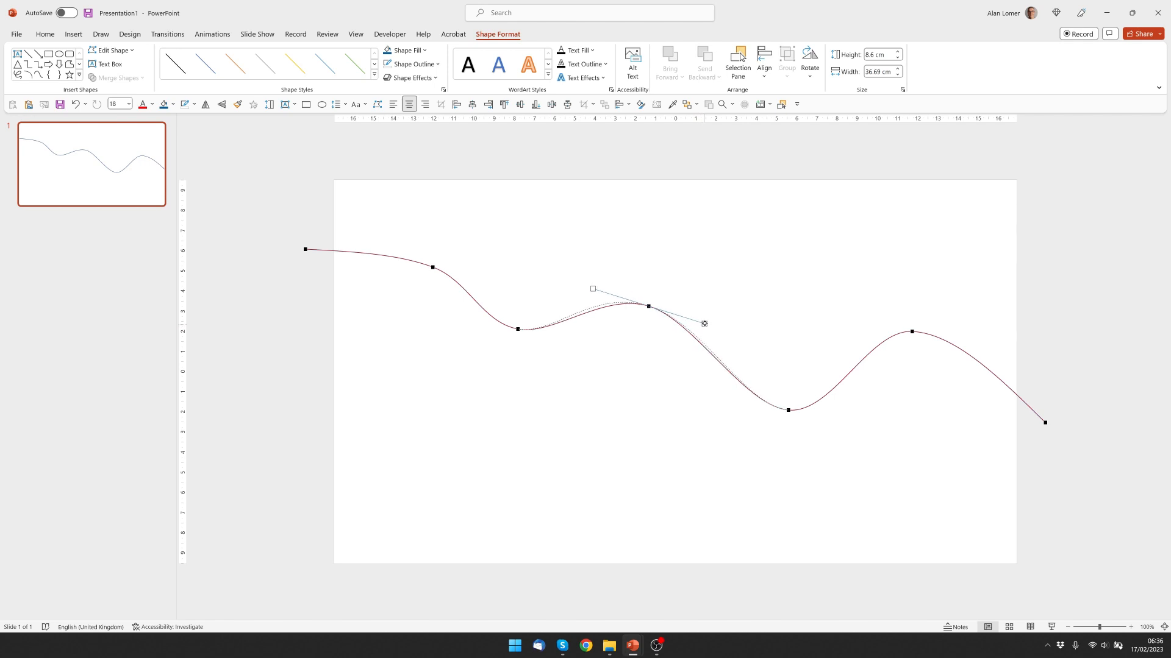
left_click(627, 381)
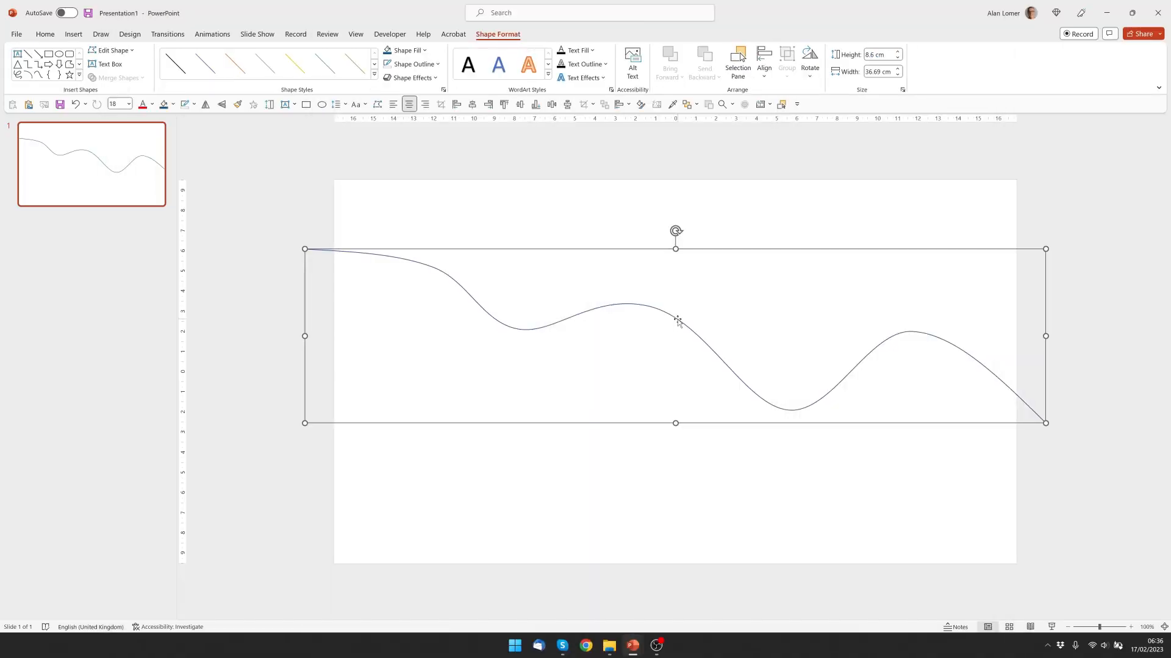
- In Format Shape, set the line width to 50 pt with Round cap ends
right_click(676, 319)
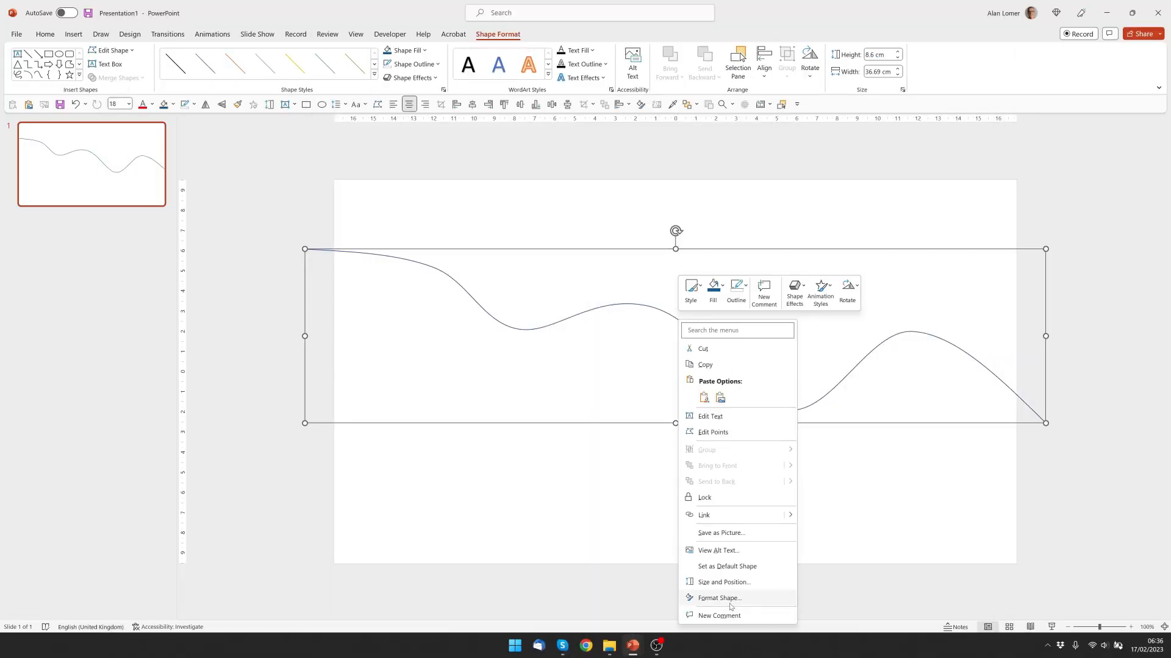
left_click(718, 598)
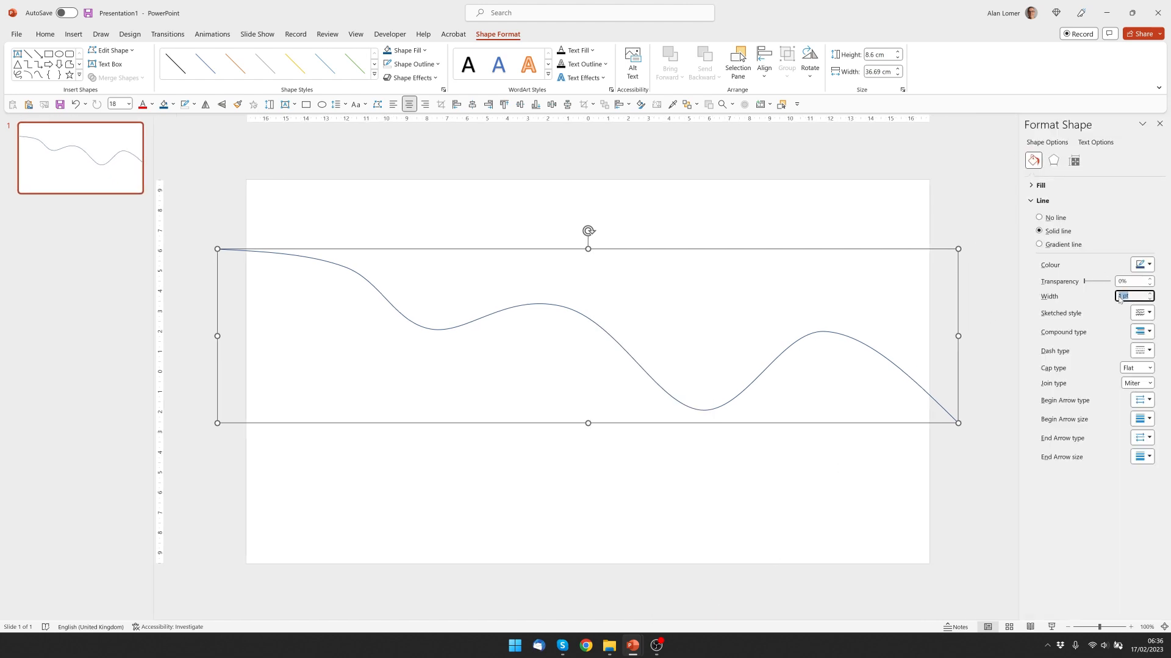
type("50")
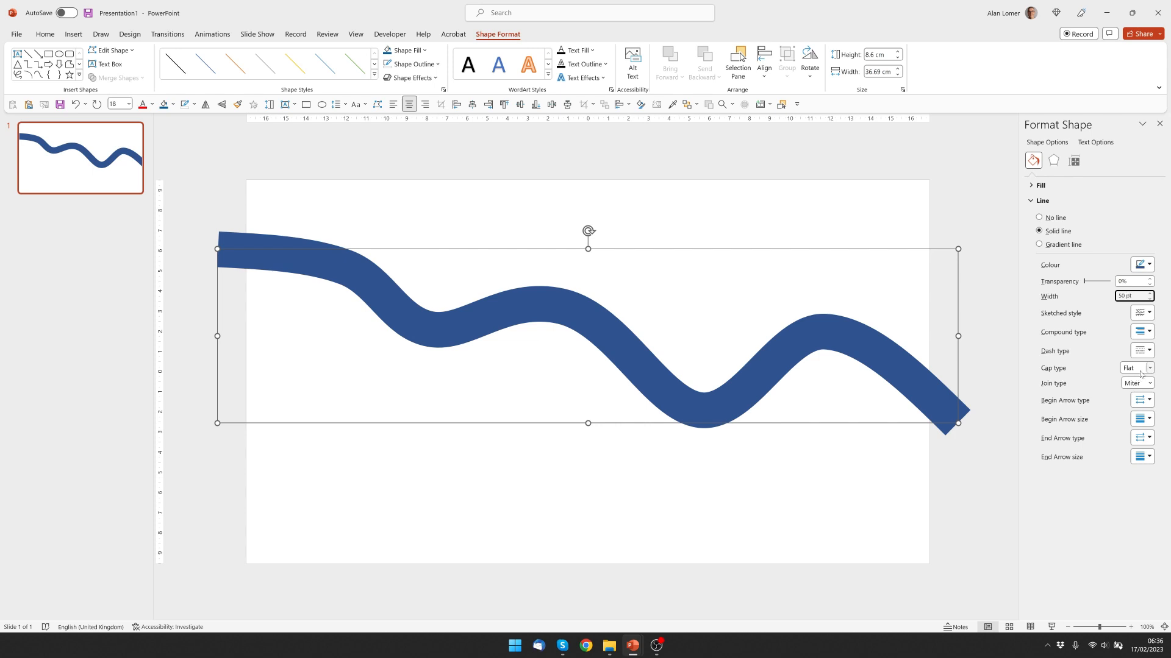
left_click(1133, 368)
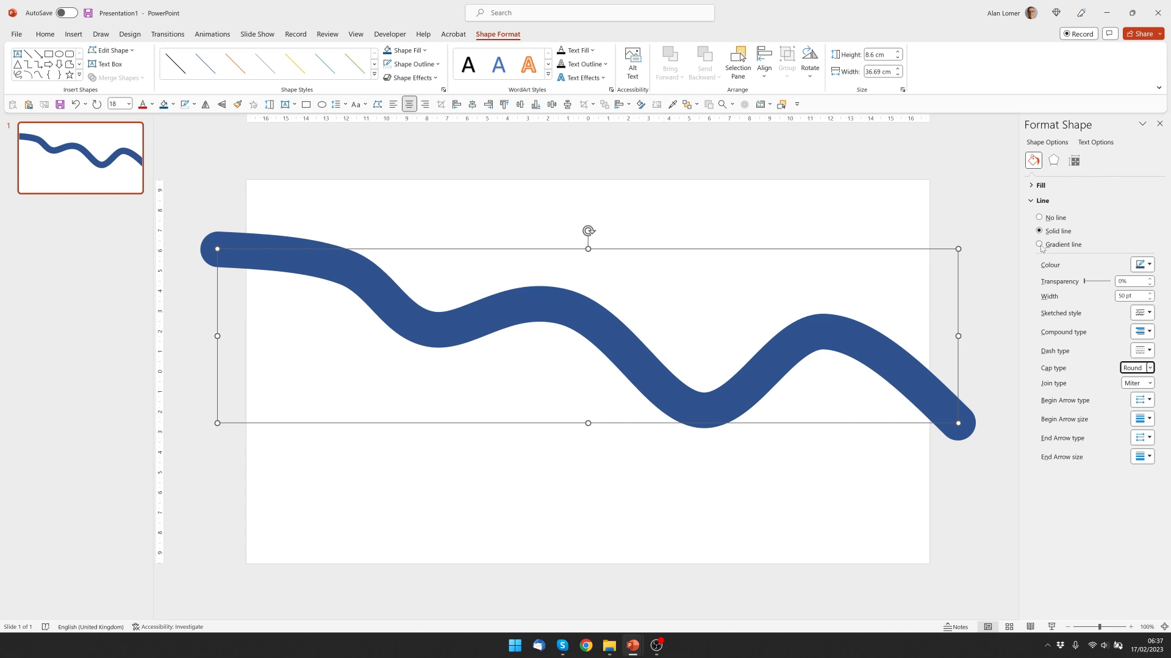
- Apply a Linear Down gradient line with a yellow first stop and orange last stop
left_click(1039, 244)
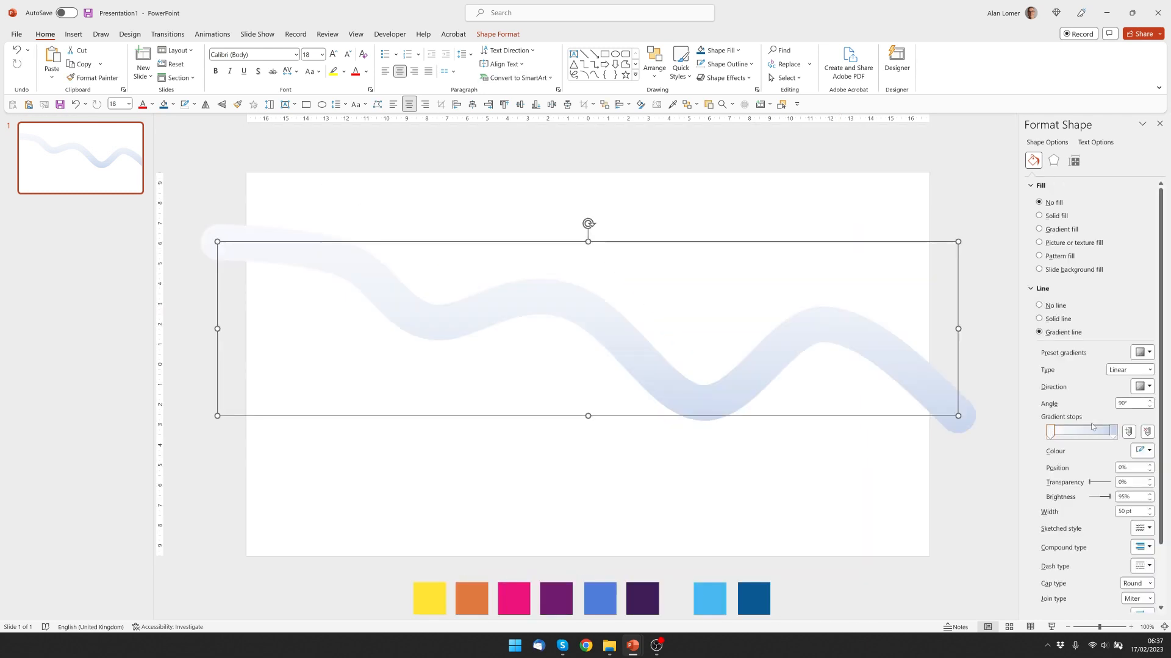
left_click(1146, 451)
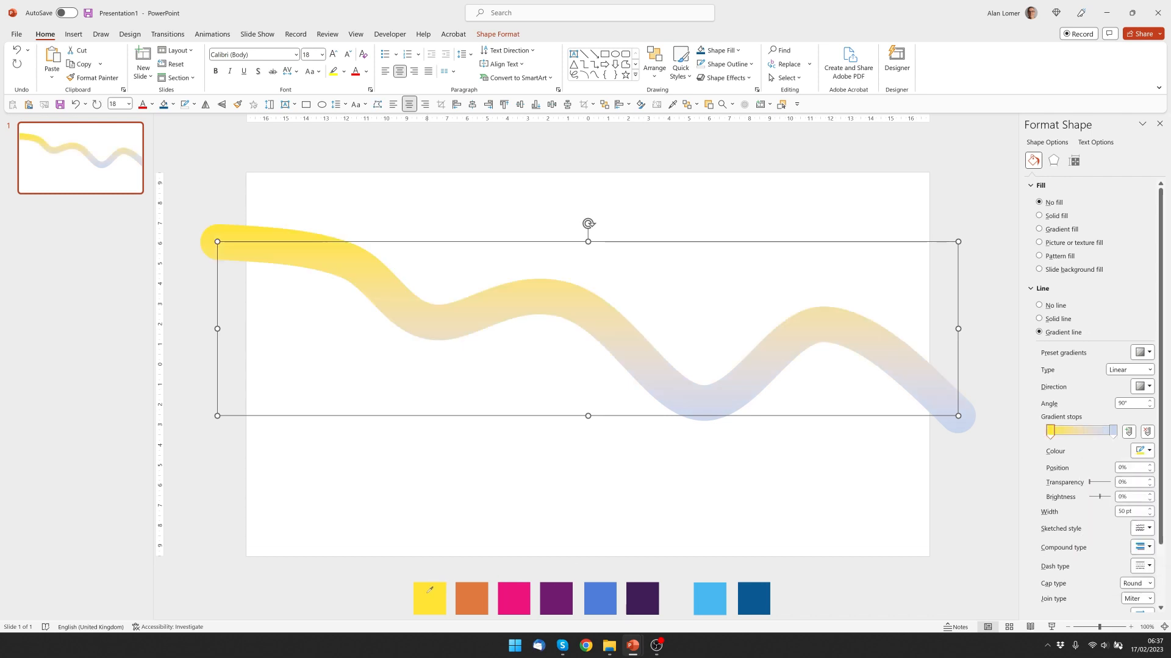
left_click(1111, 431)
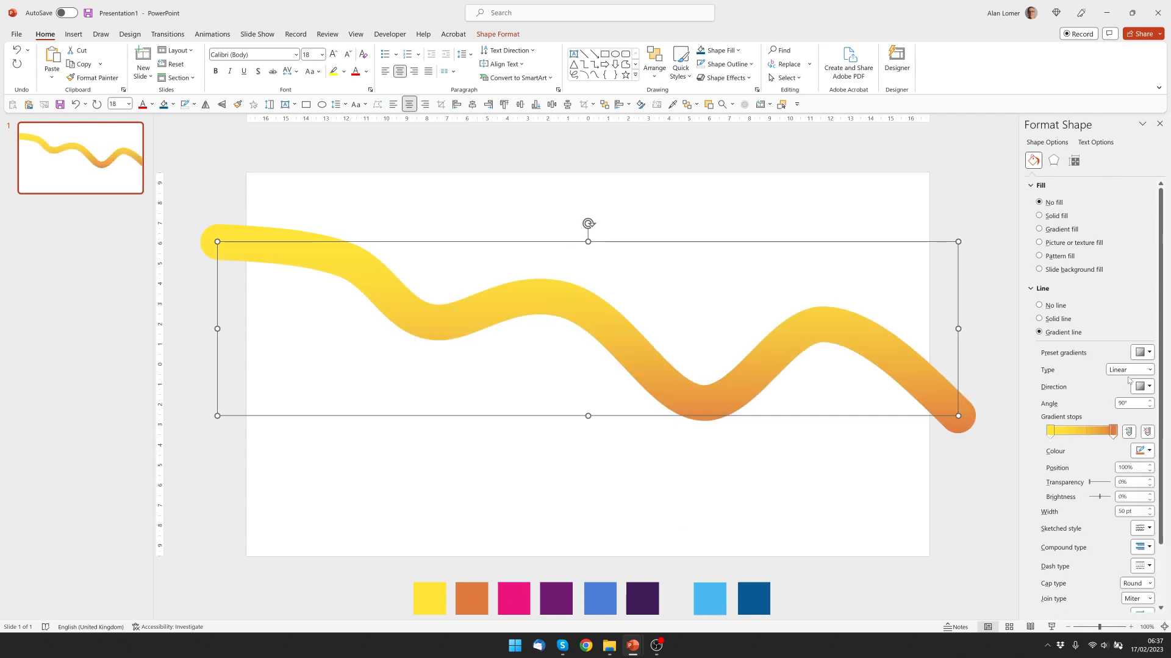
left_click(1141, 387)
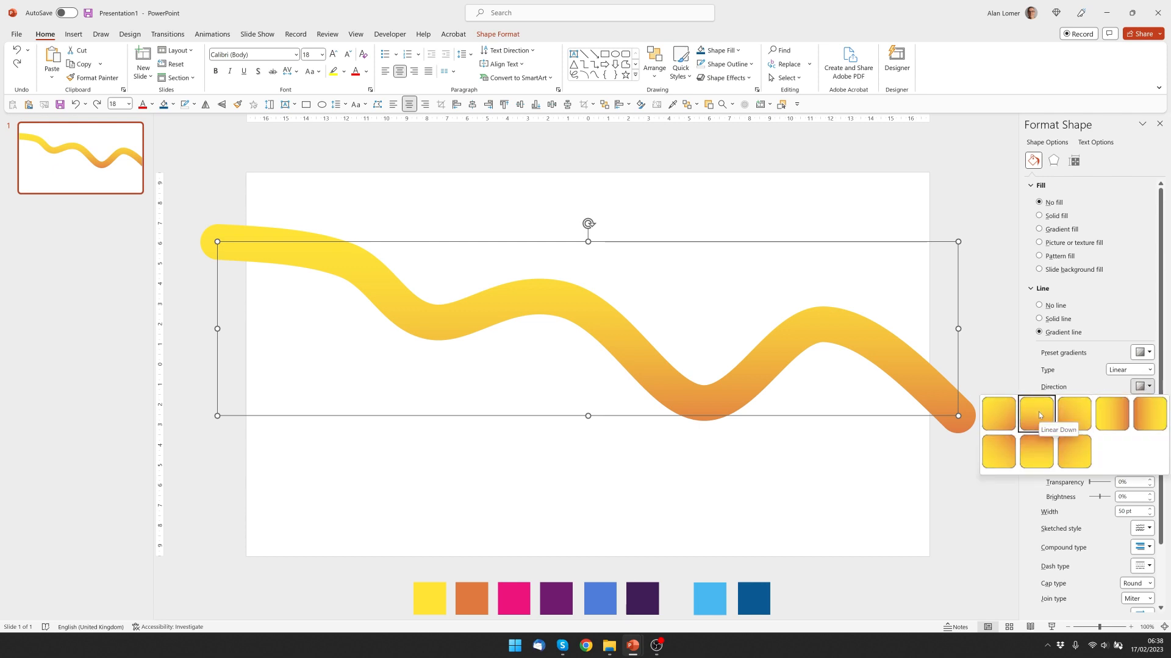
left_click(1036, 414)
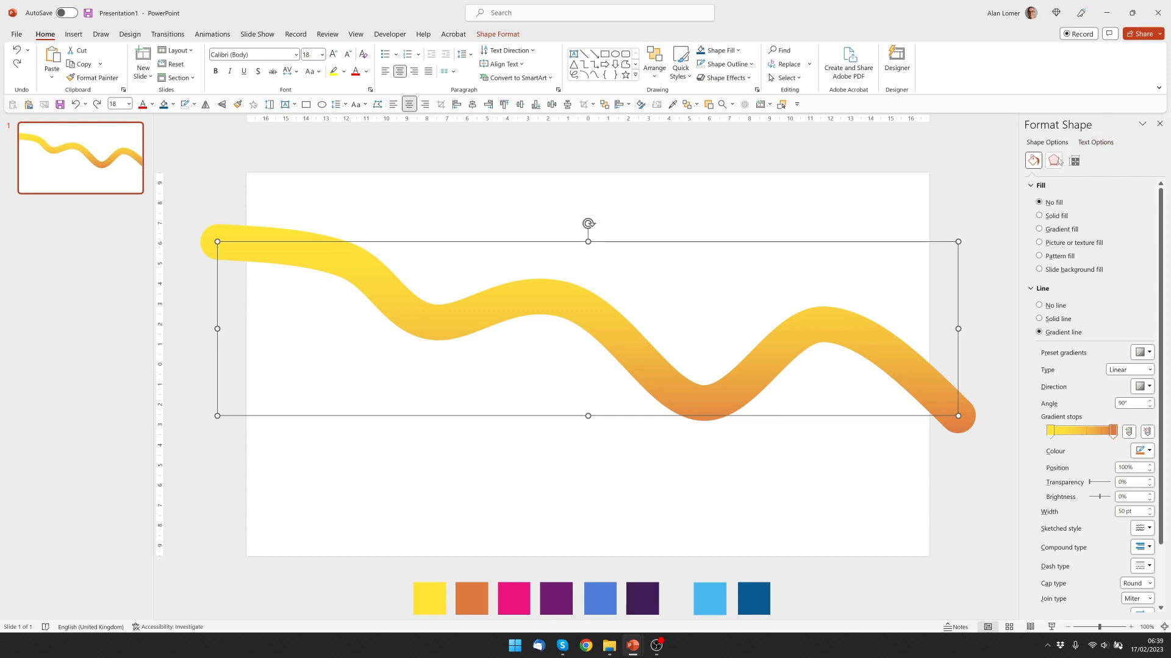
- In 3D Format, set a 25 pt top bevel and Warm Matte material for a rounded tube look
left_click(1053, 161)
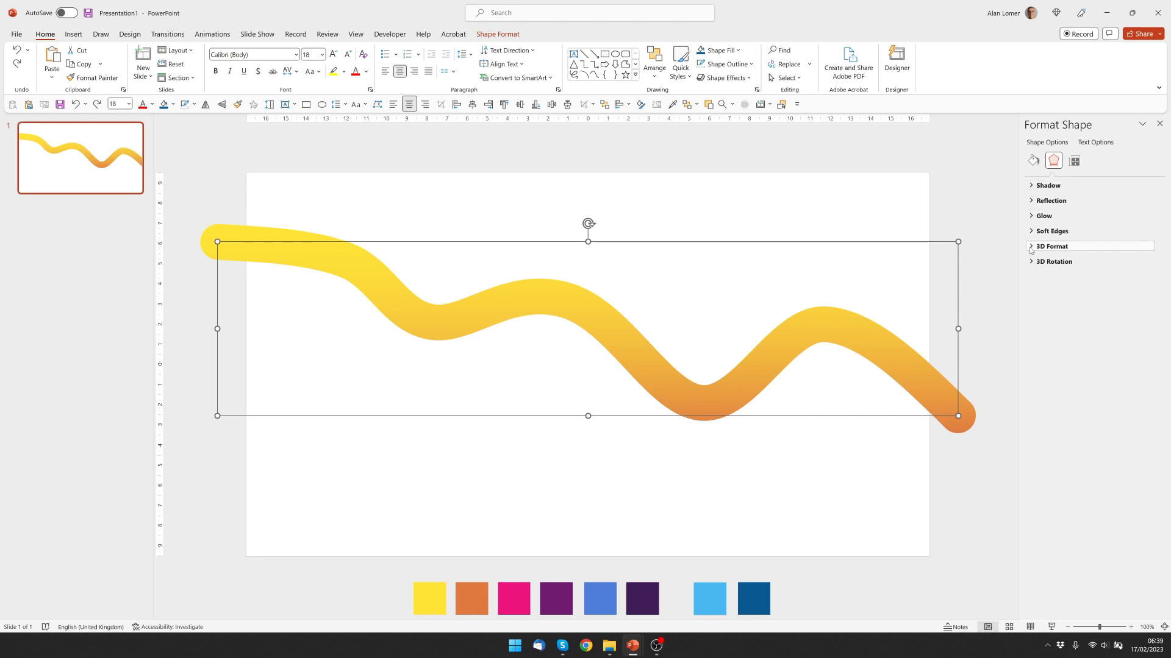
left_click(1049, 247)
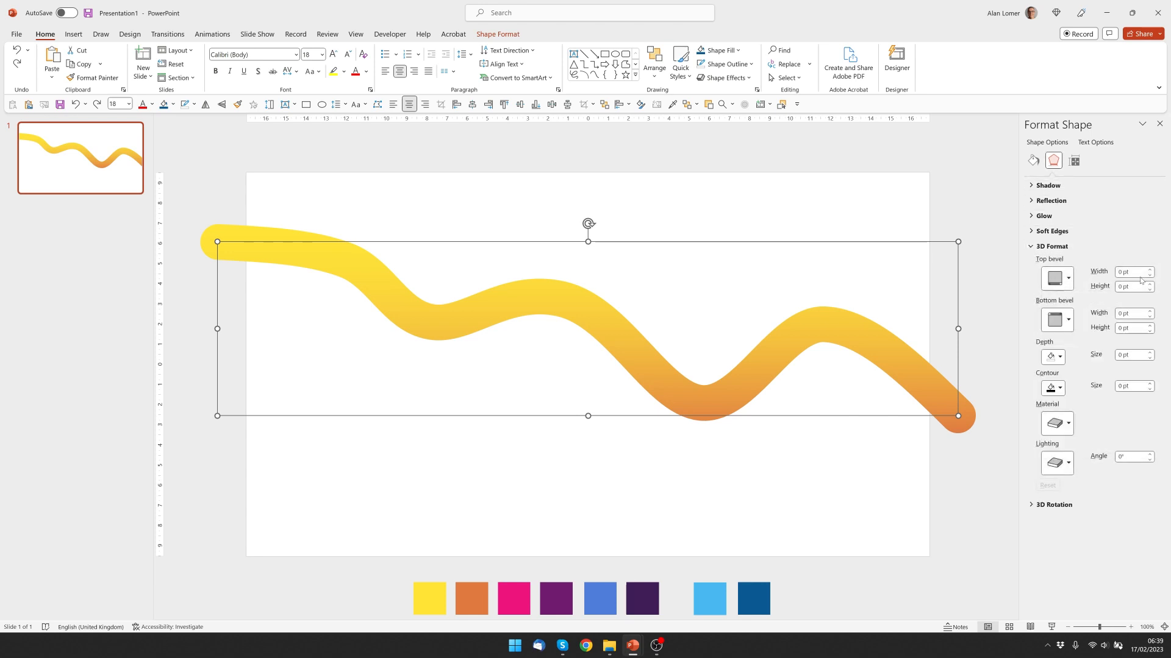
type("25")
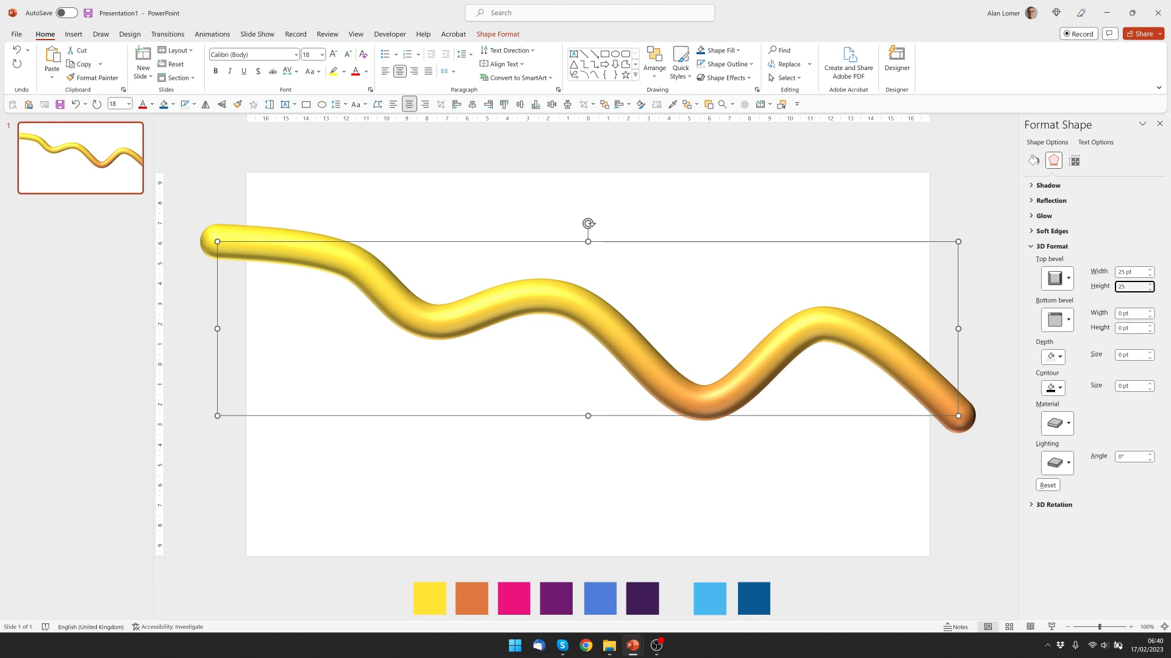
left_click(1066, 423)
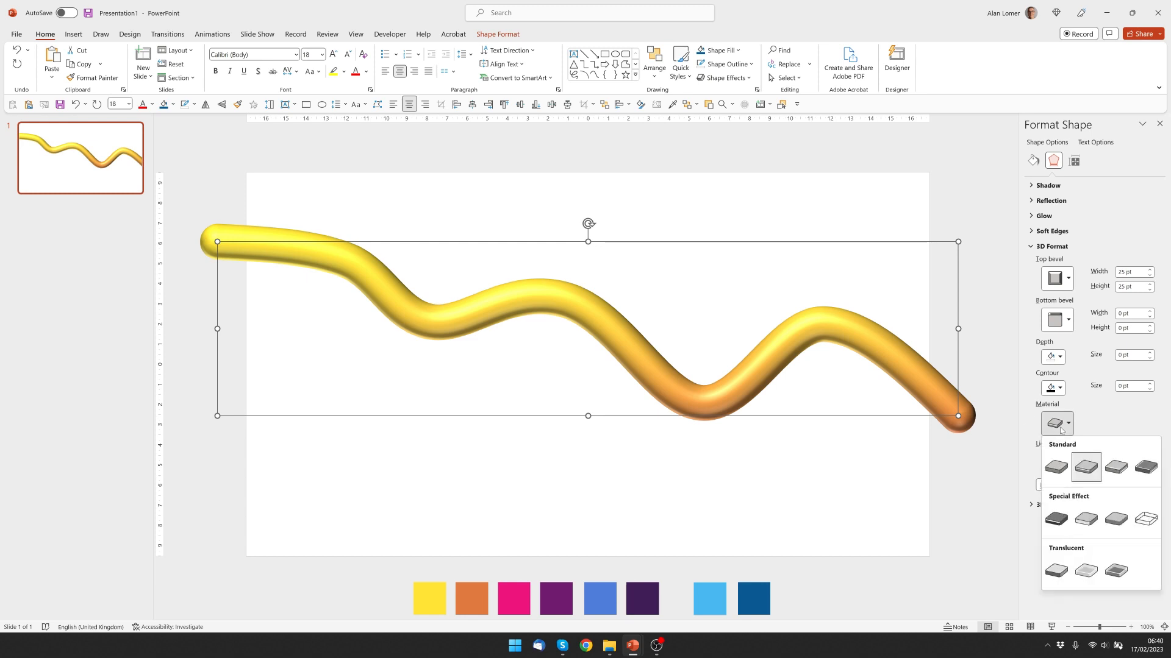
mouse_move(1085, 468)
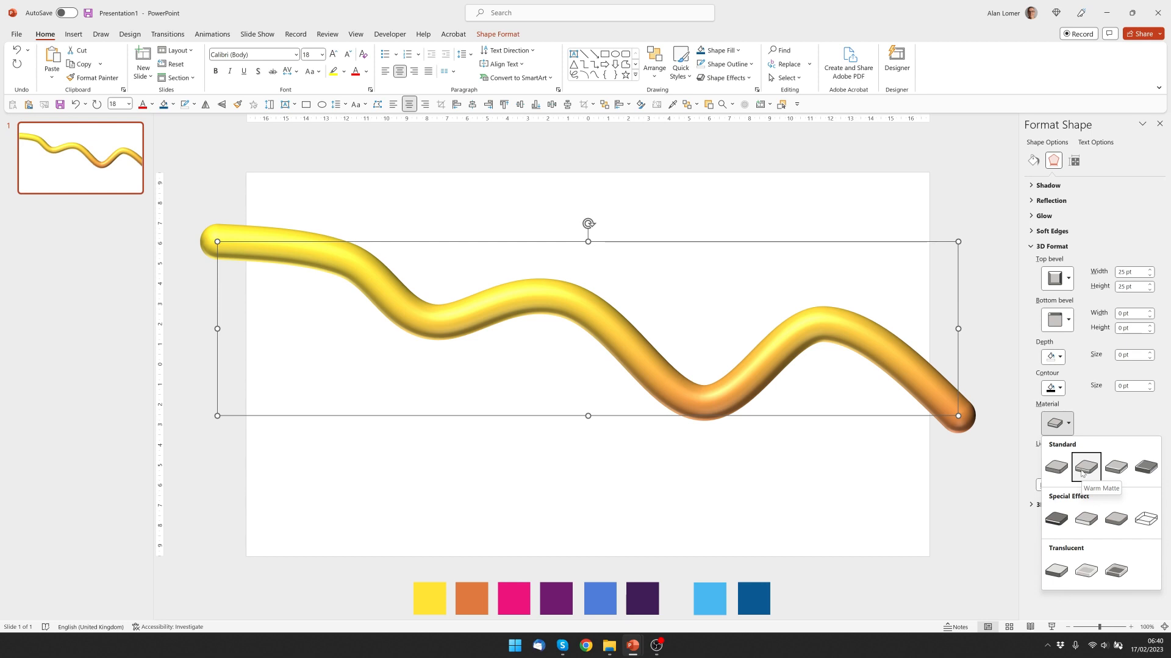
left_click(1085, 467)
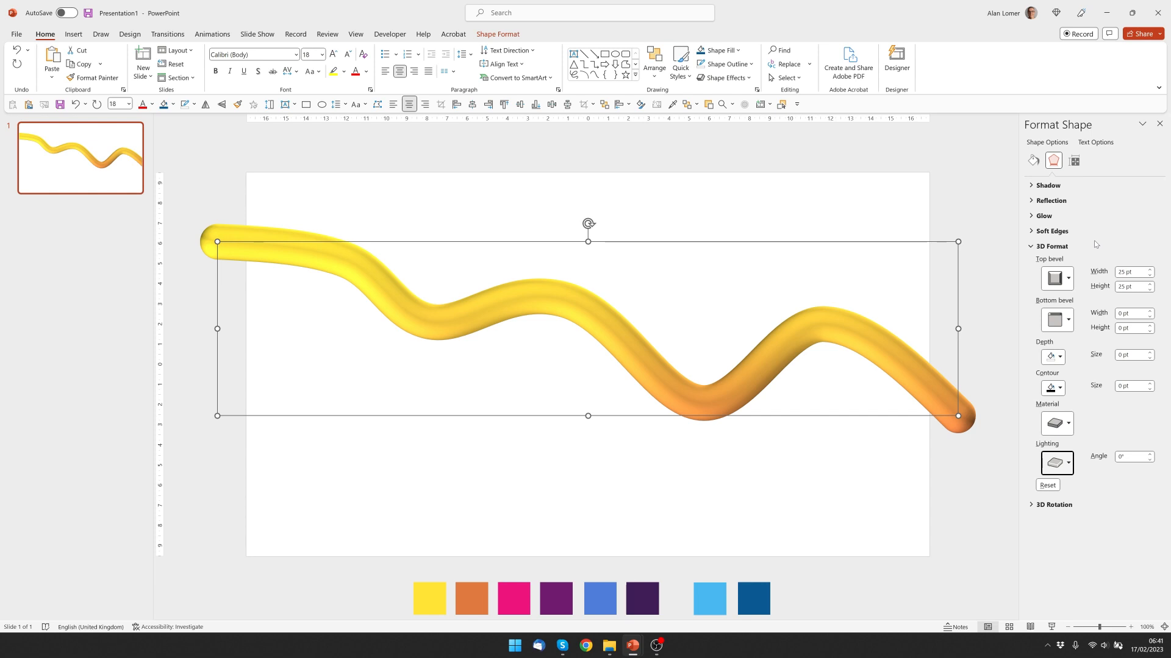
mouse_move(298, 262)
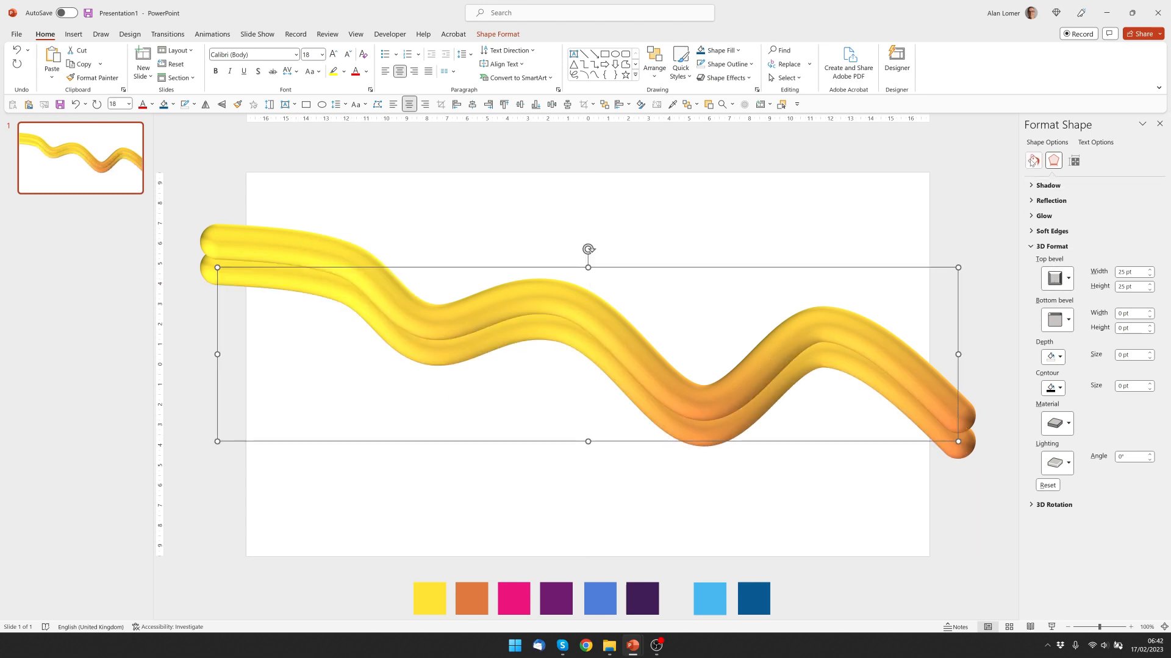
- Recolour the middle copy's gradient magenta and send the other copy behind it
left_click(1033, 161)
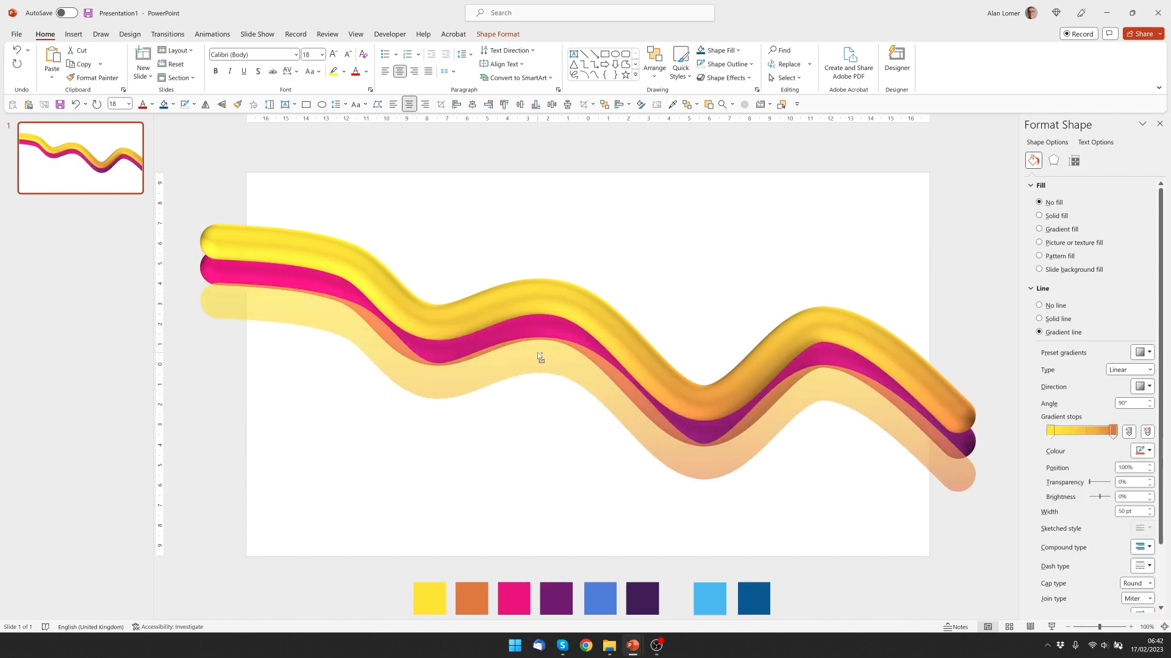
right_click(539, 357)
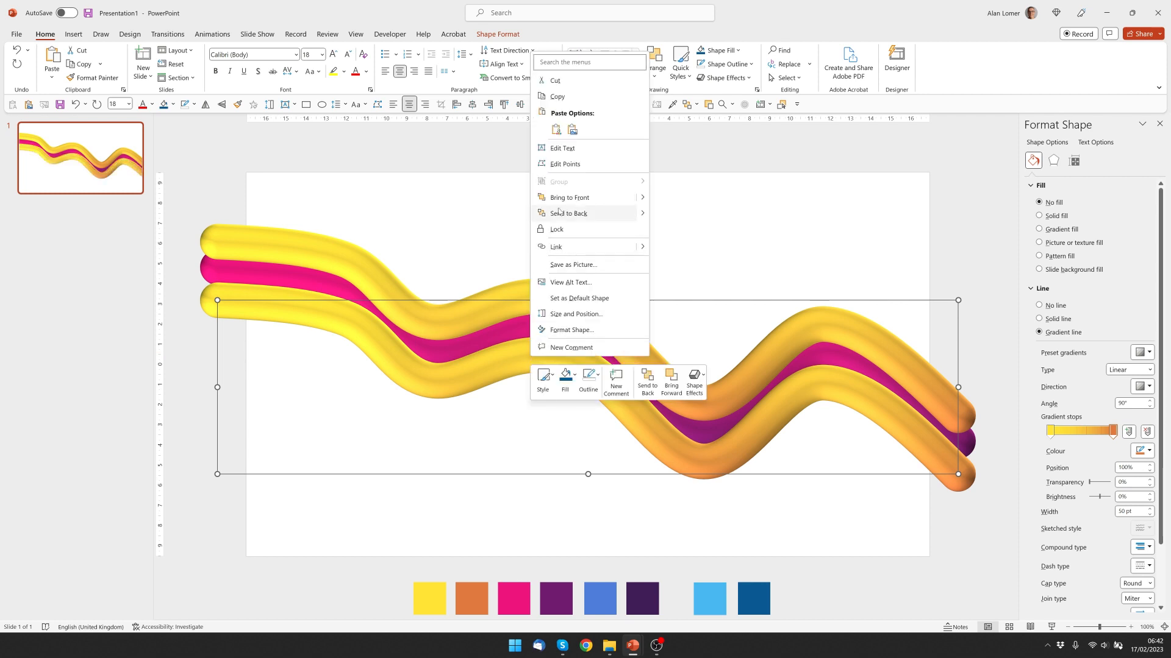
left_click(534, 355)
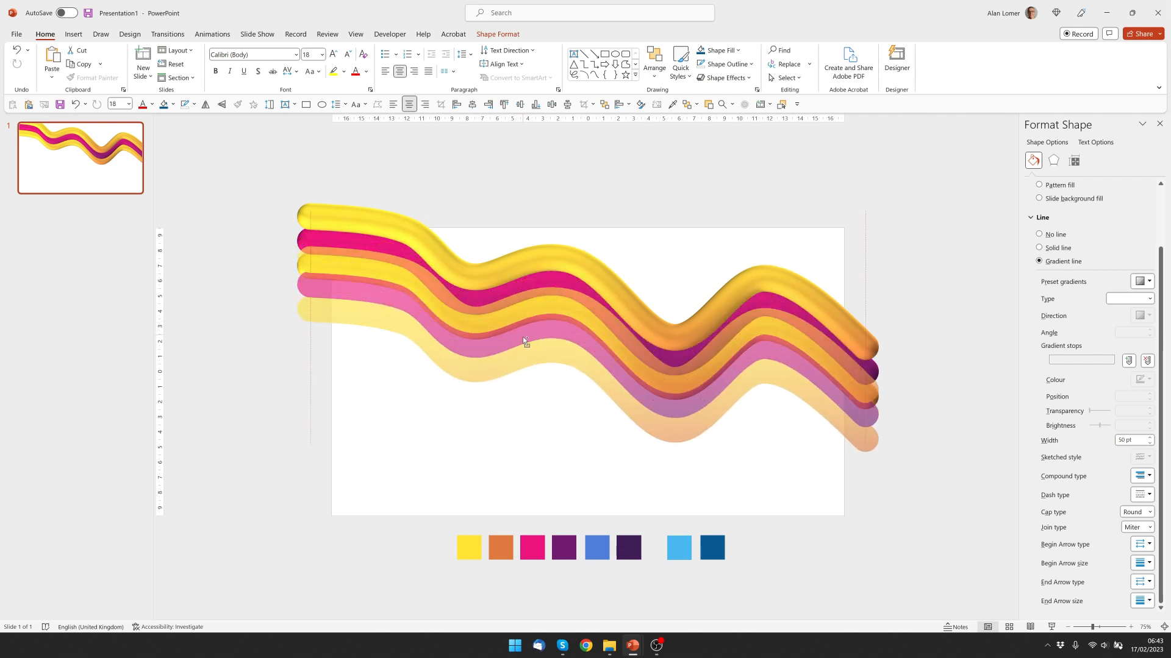
- Ctrl-drag a copy of the three tube lines down to the lower half of the slide
left_click_drag(523, 341, 521, 428)
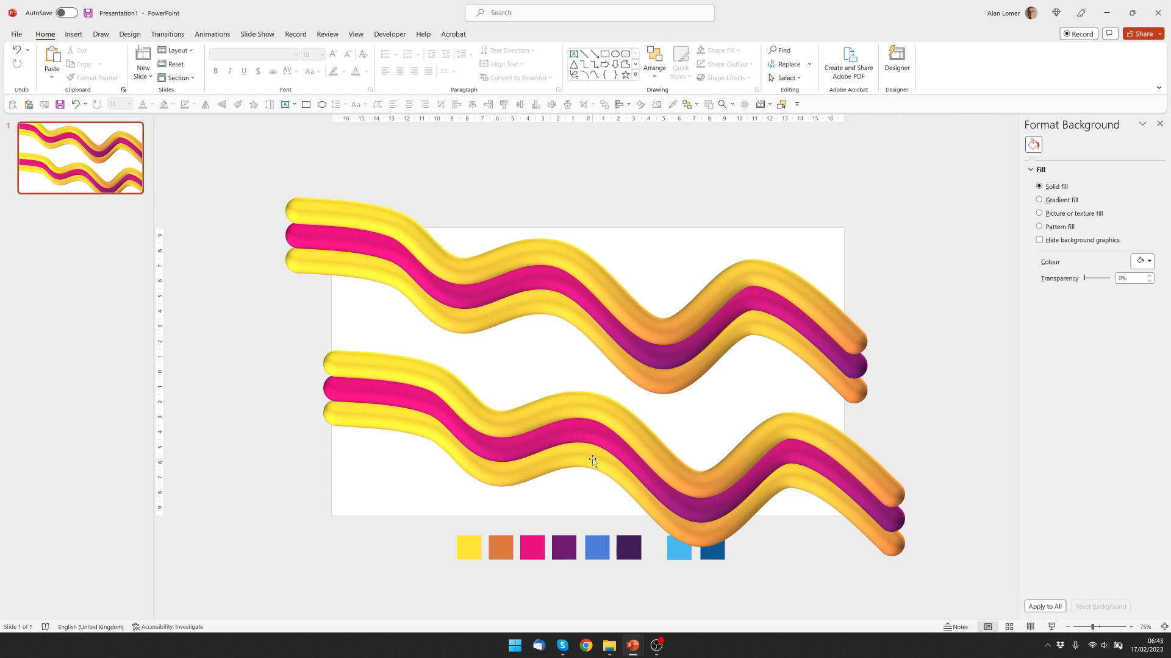
- Swap the lower lines to magenta-yellow-magenta and set a blue gradient background sampled with the Eyedropper
left_click(347, 235)
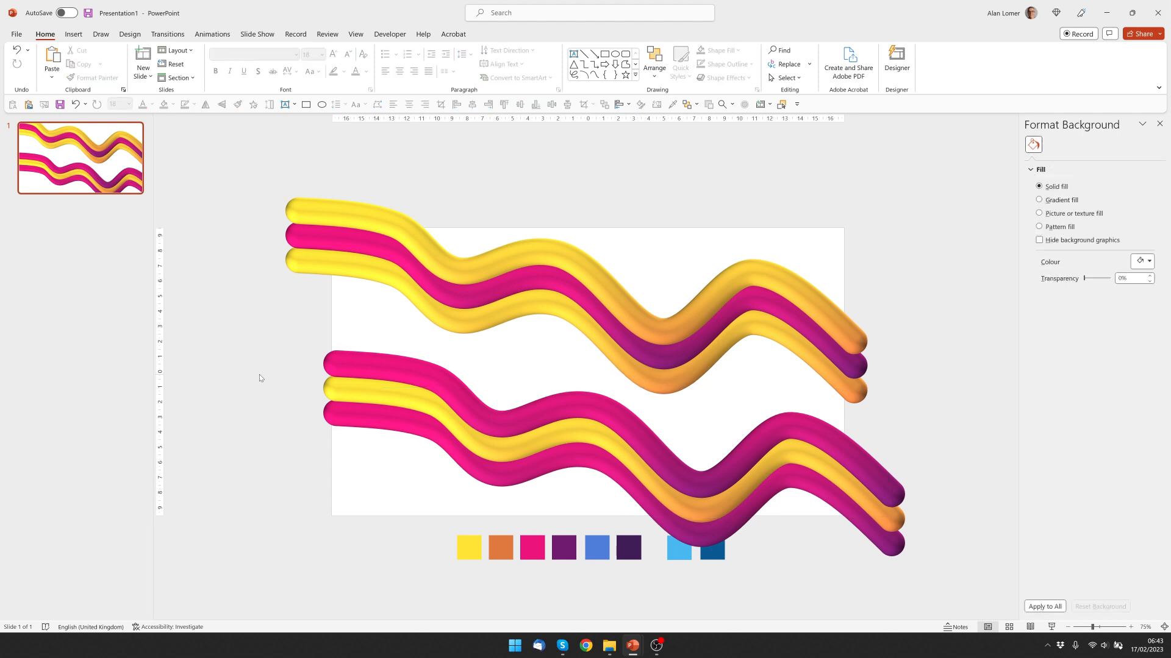
mouse_move(593, 172)
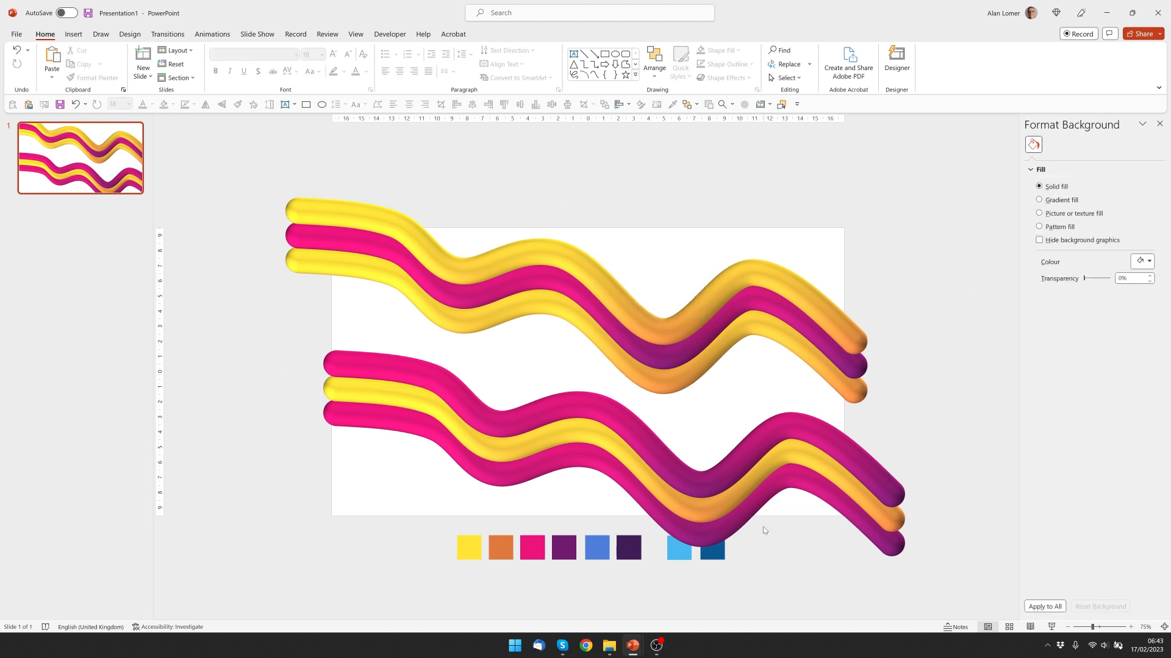
left_click(1039, 200)
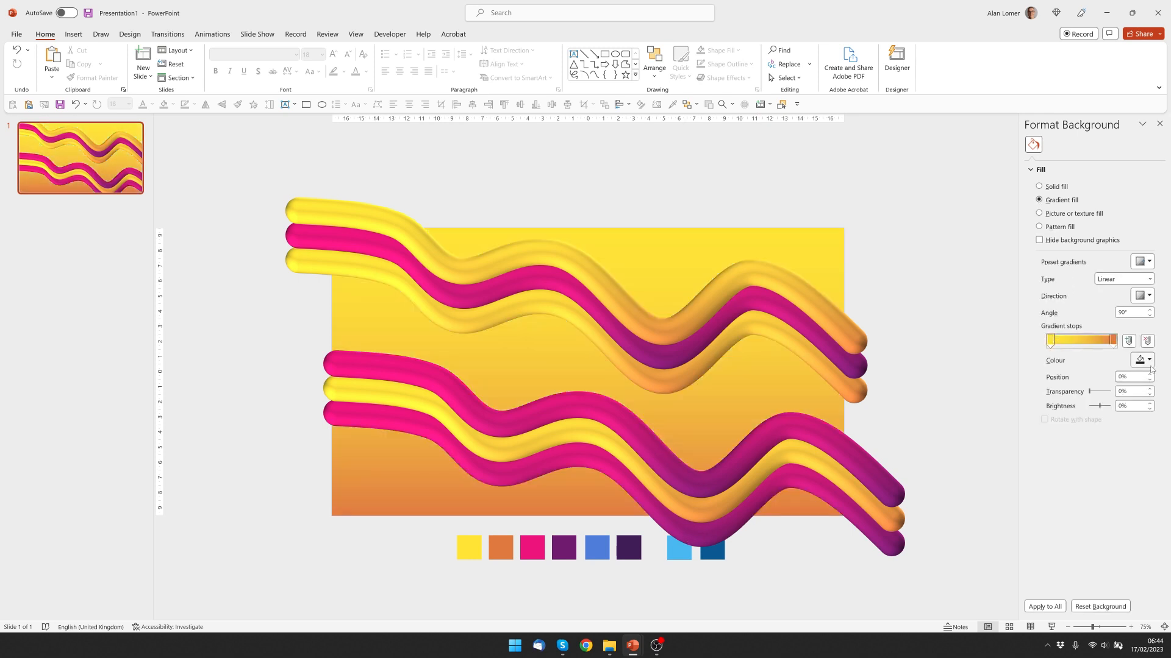
left_click(1149, 360)
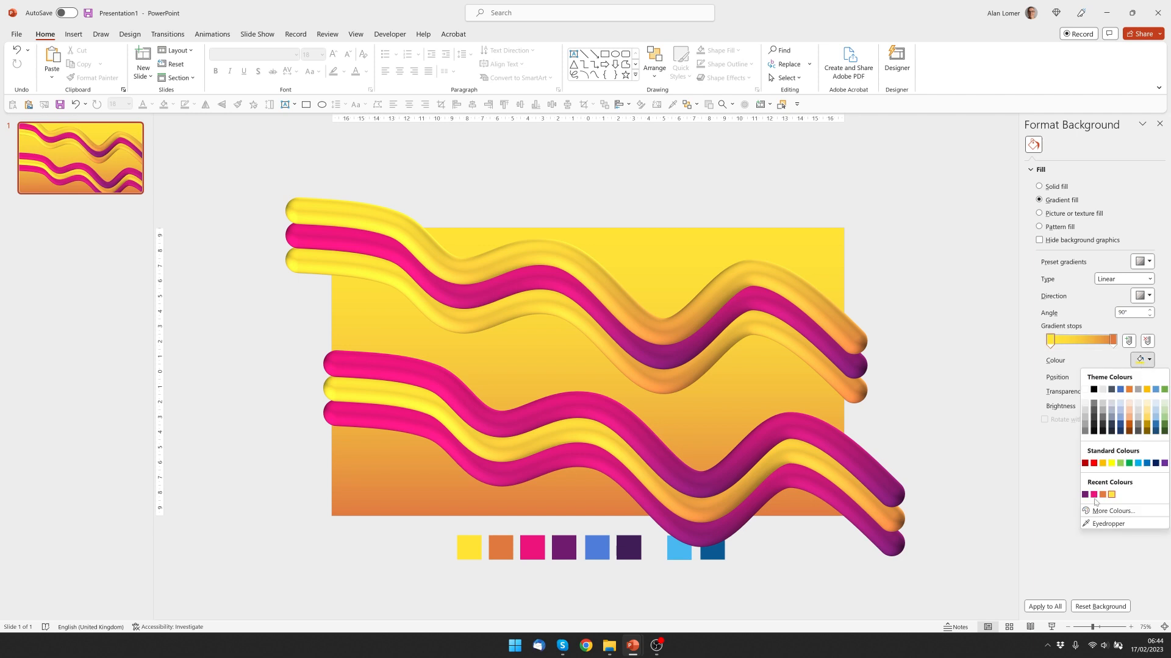
left_click(676, 549)
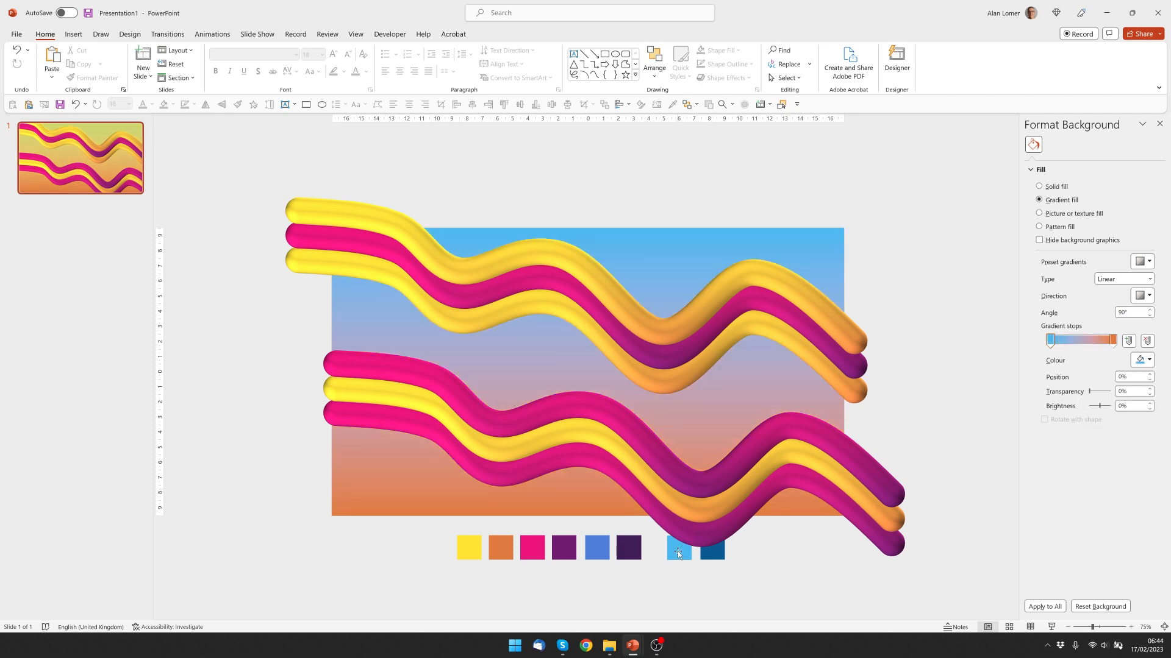
left_click(1148, 361)
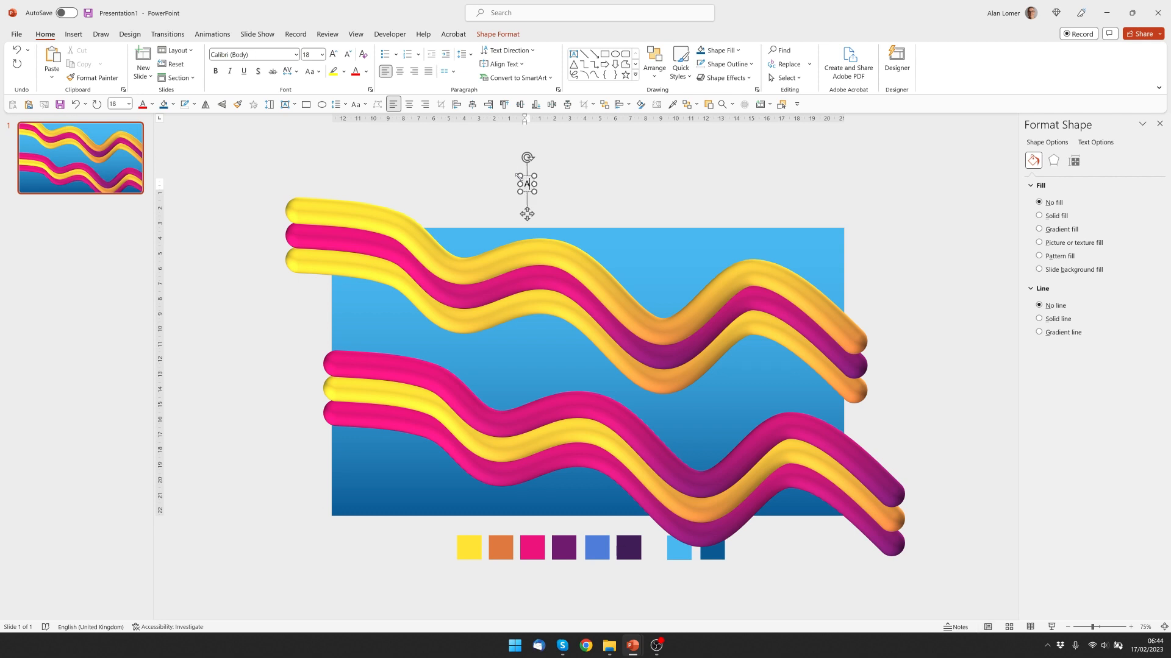
- Add an ABSTRACT LINES text box in Poppins Black, aligned middle and coloured white
type("ABSTRACT LINE")
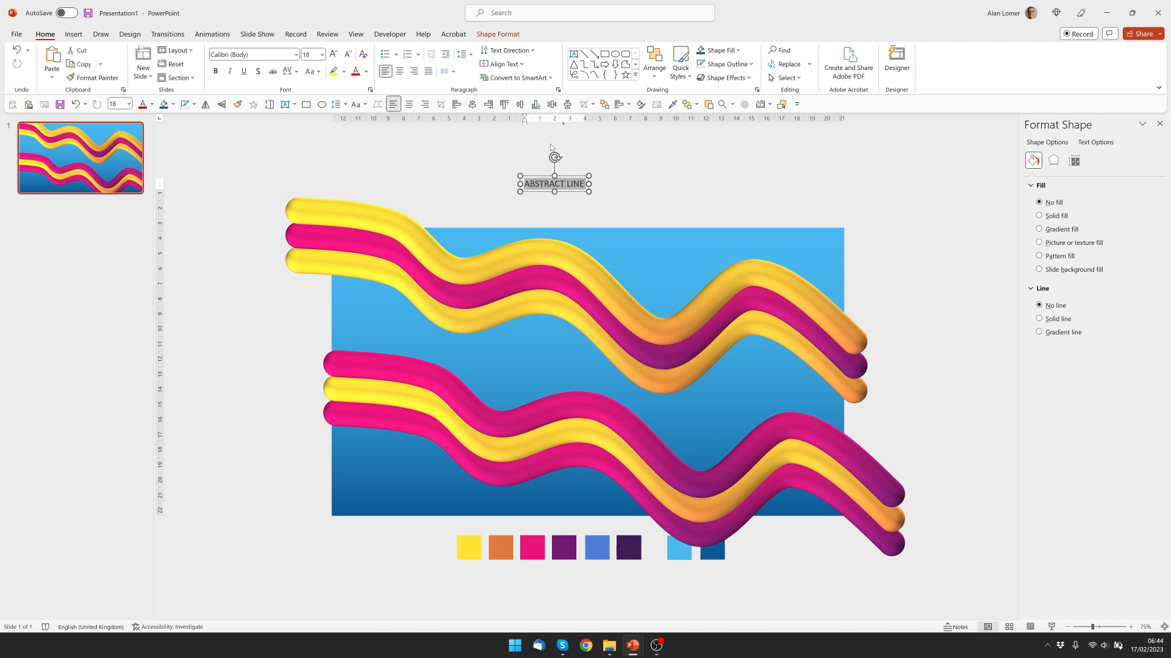
type("S")
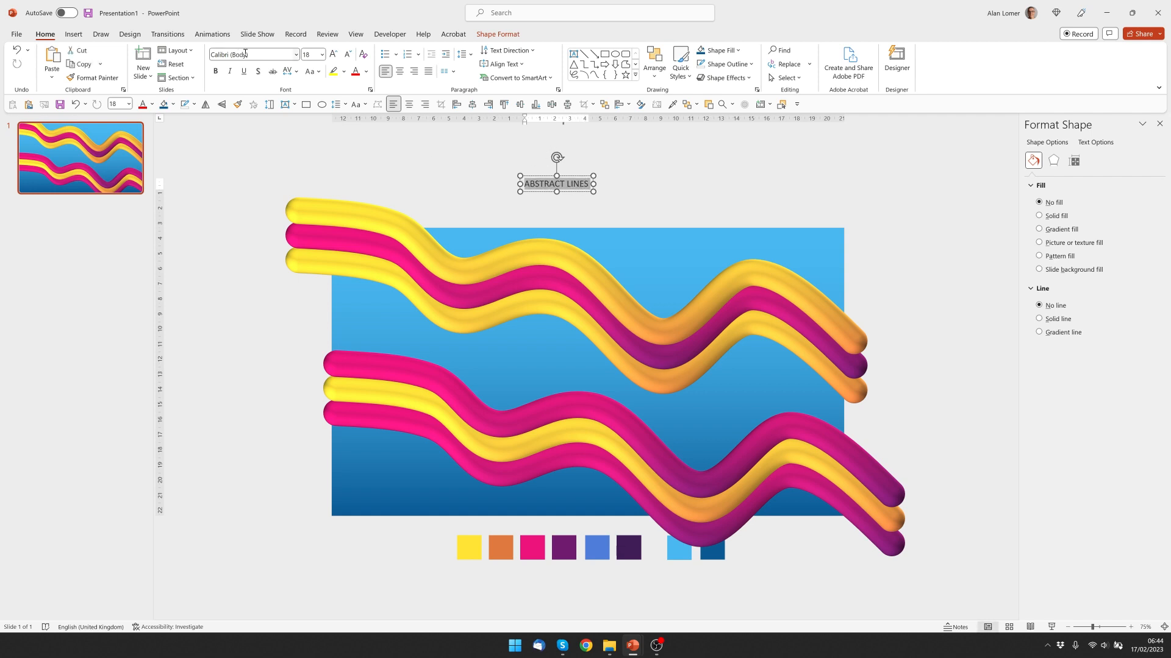
type("Poppins Black")
type("88")
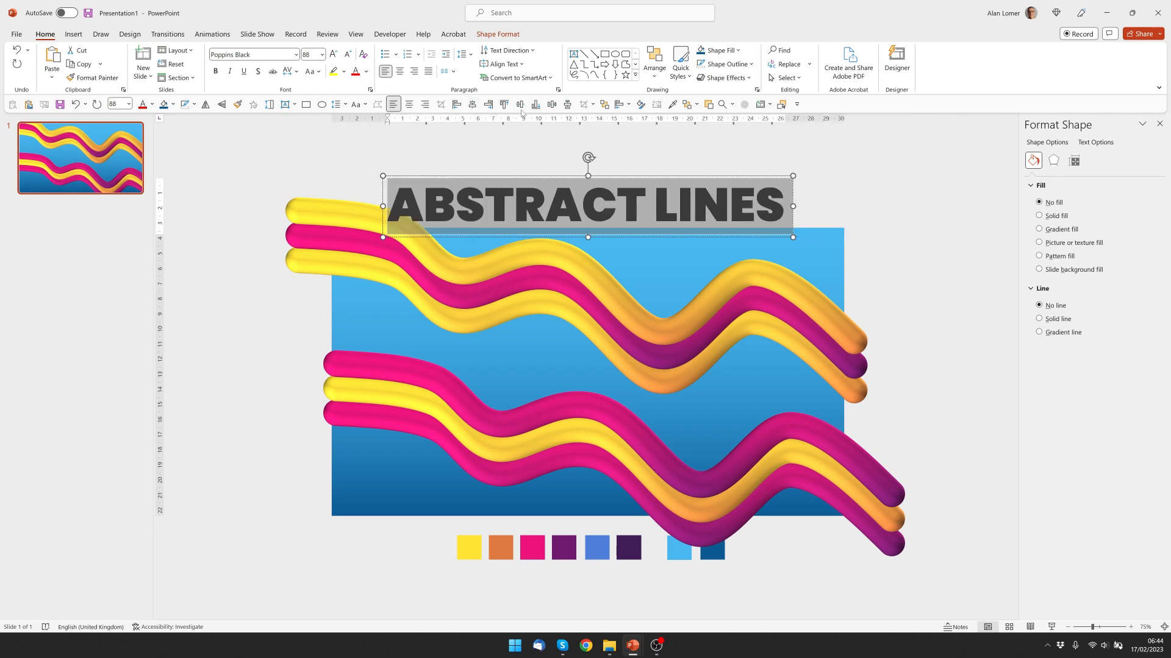
left_click(368, 72)
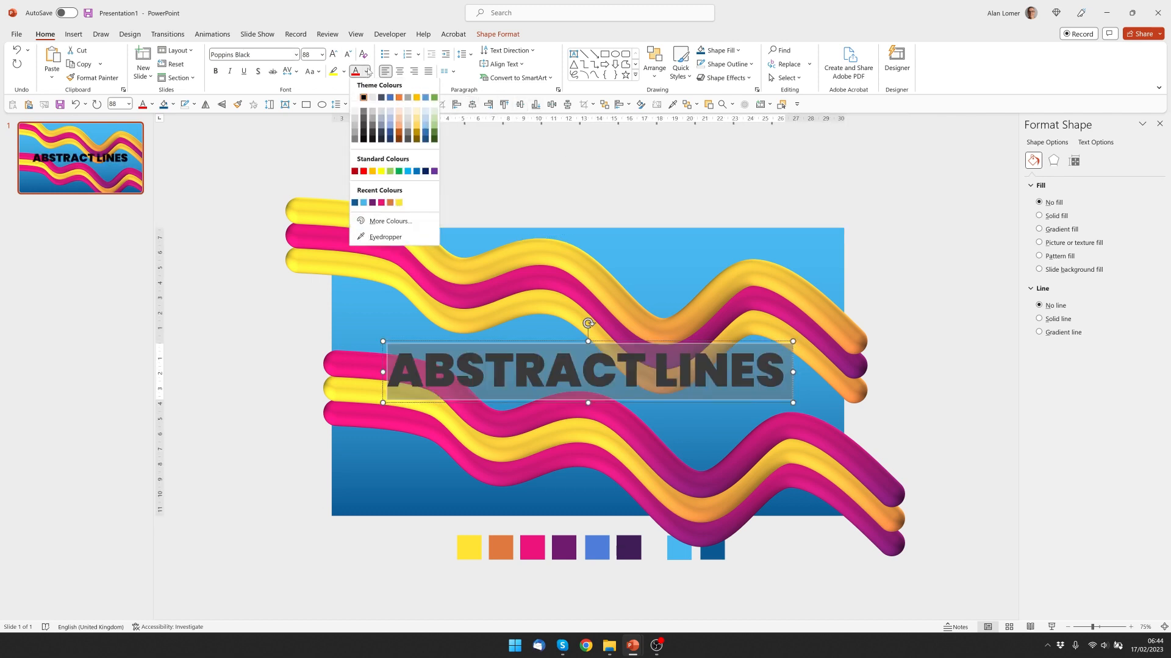
left_click(362, 100)
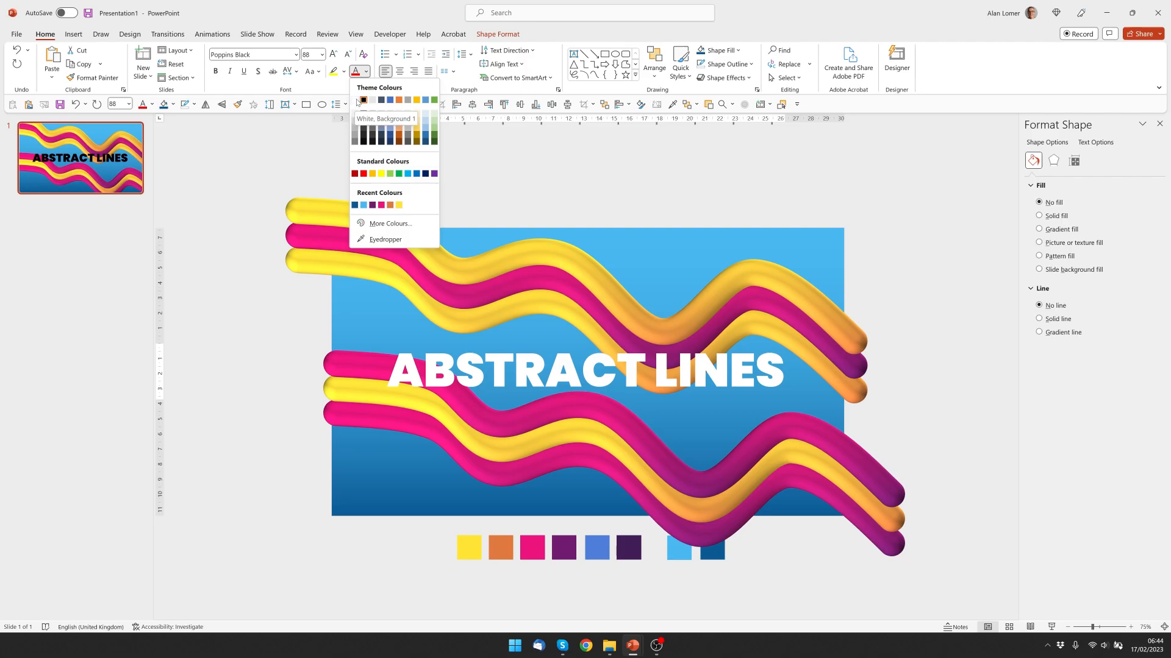
left_click(167, 34)
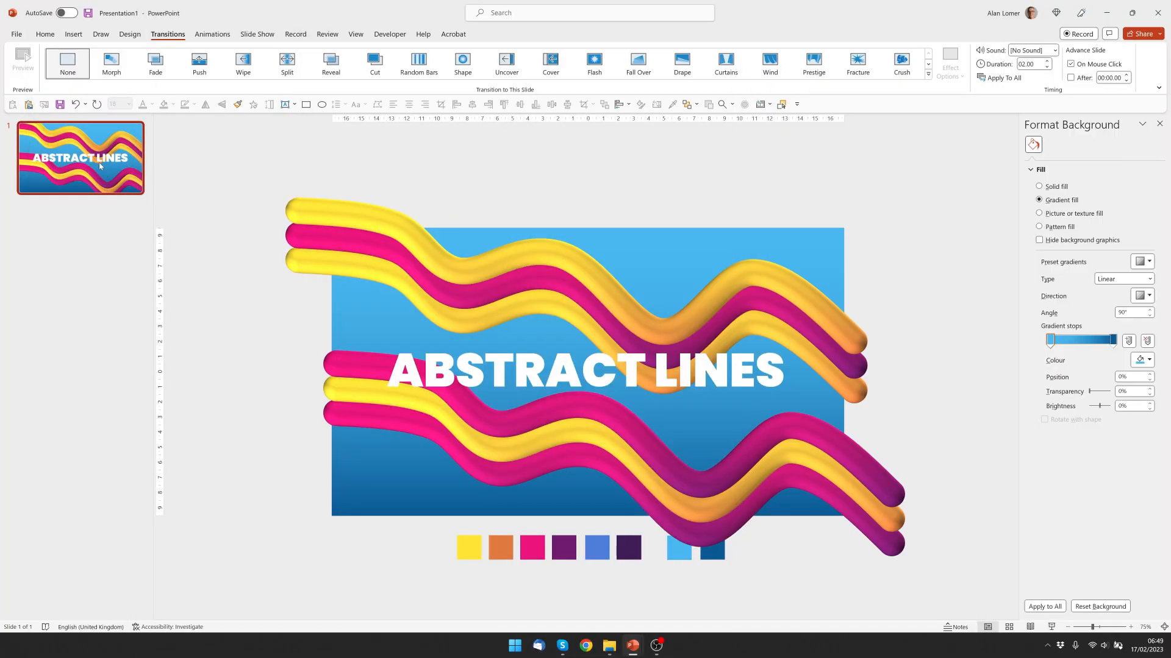
- Duplicate slide 1 with Ctrl+D, complete the title to FLUID ANIMATION, and shift the wavy line groups
key("ctrl+d")
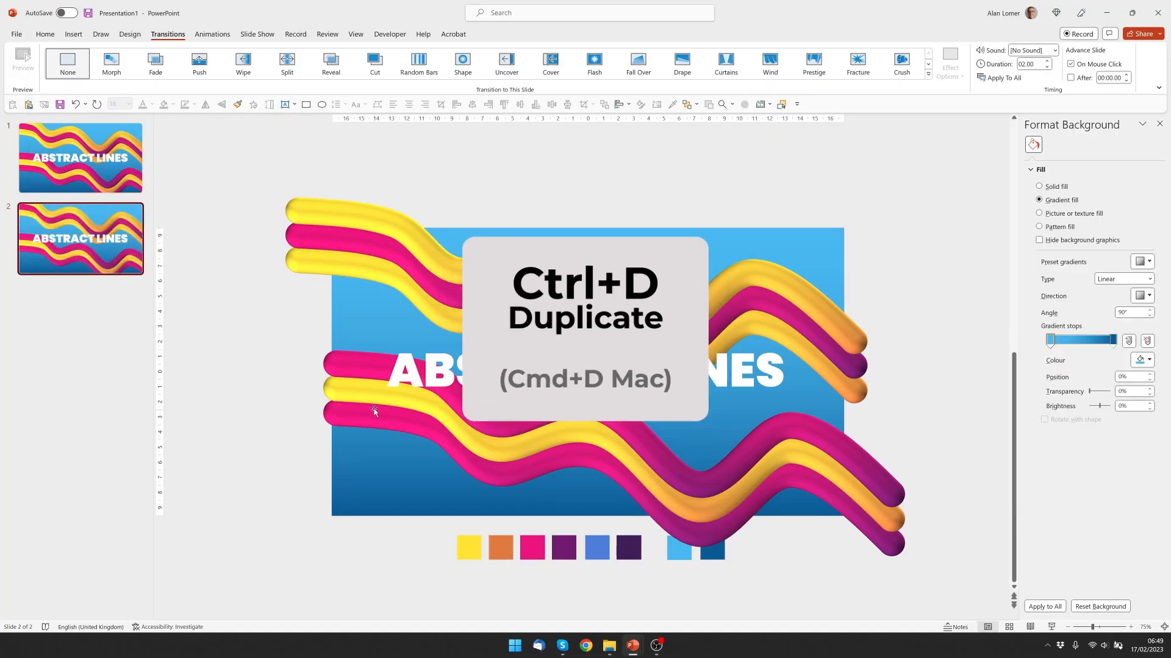
left_click(413, 371)
type("FLUID ANIMA")
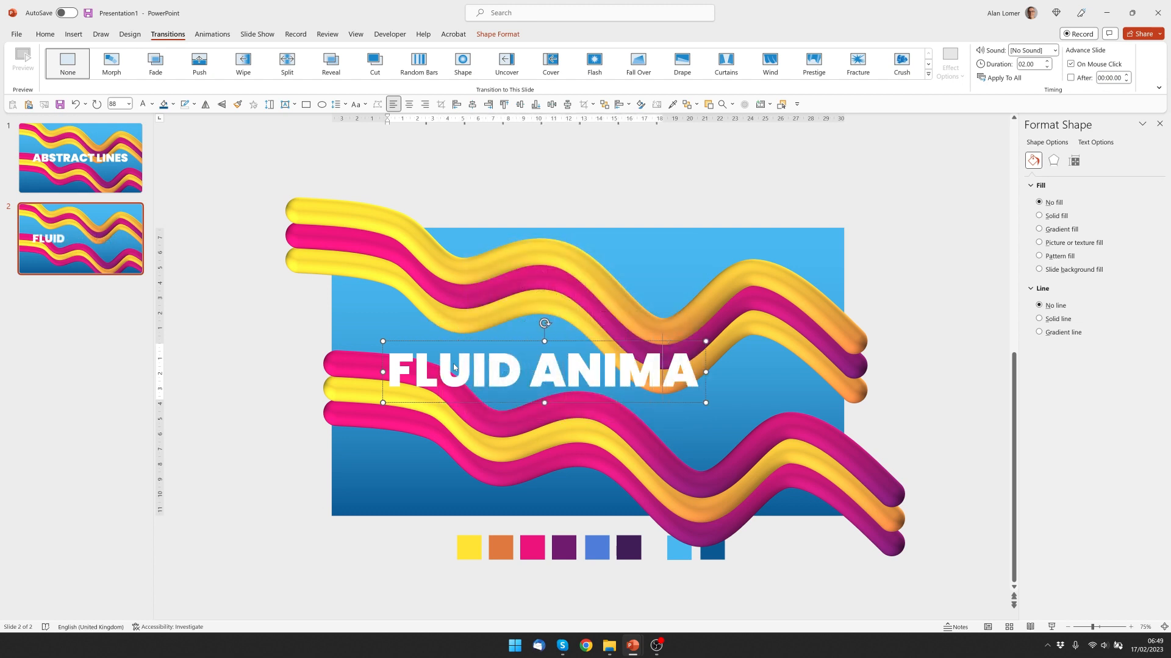
type("TION")
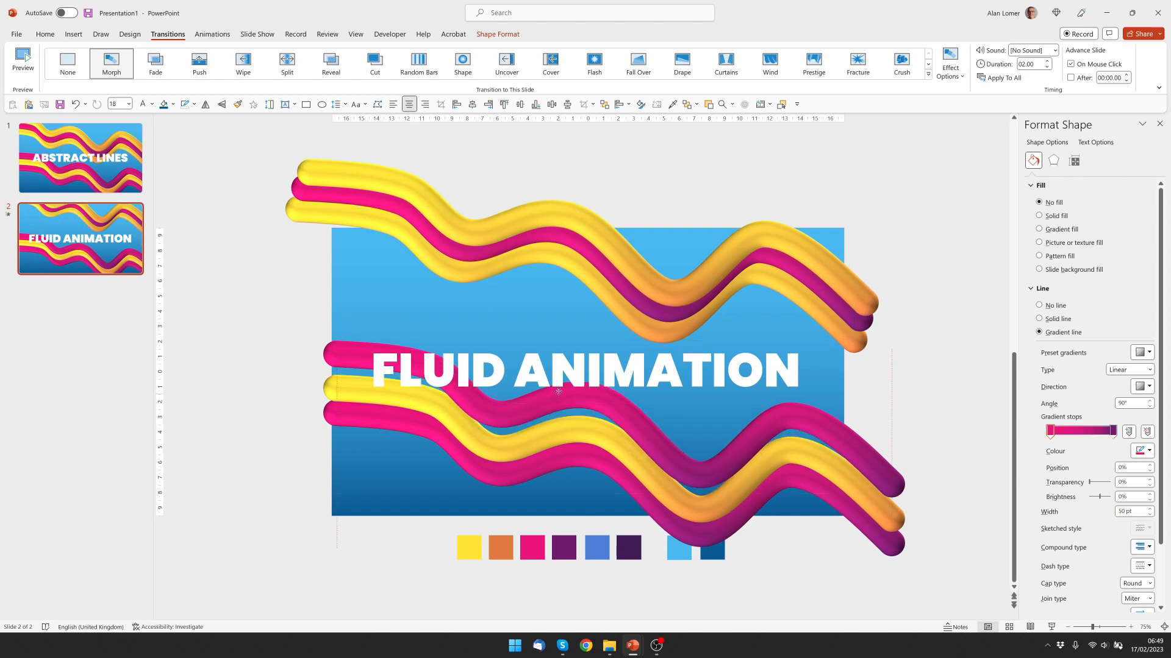
left_click(538, 418)
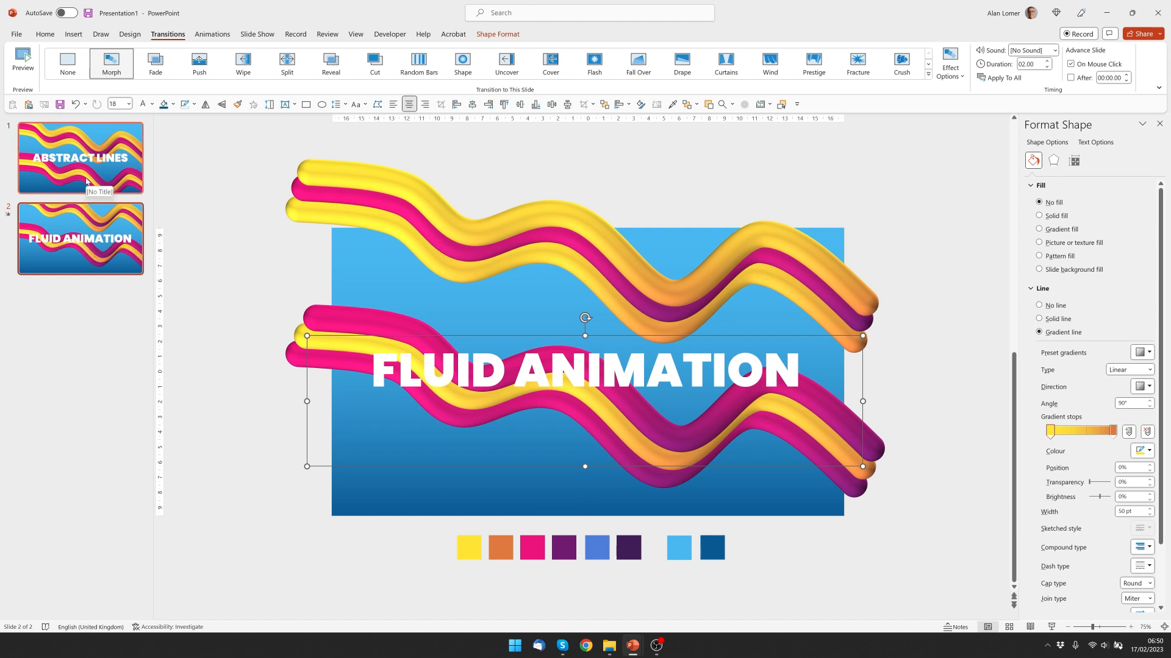
- Set the Morph transition duration on slide 2 to 06.00 seconds
left_click(80, 158)
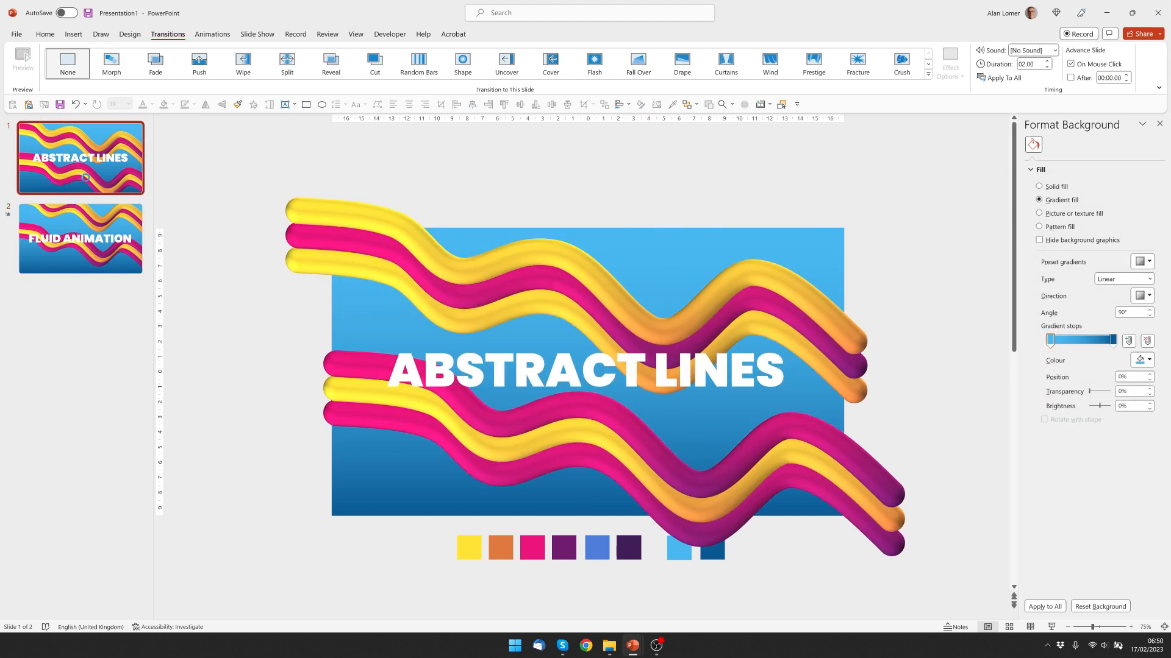
left_click(80, 238)
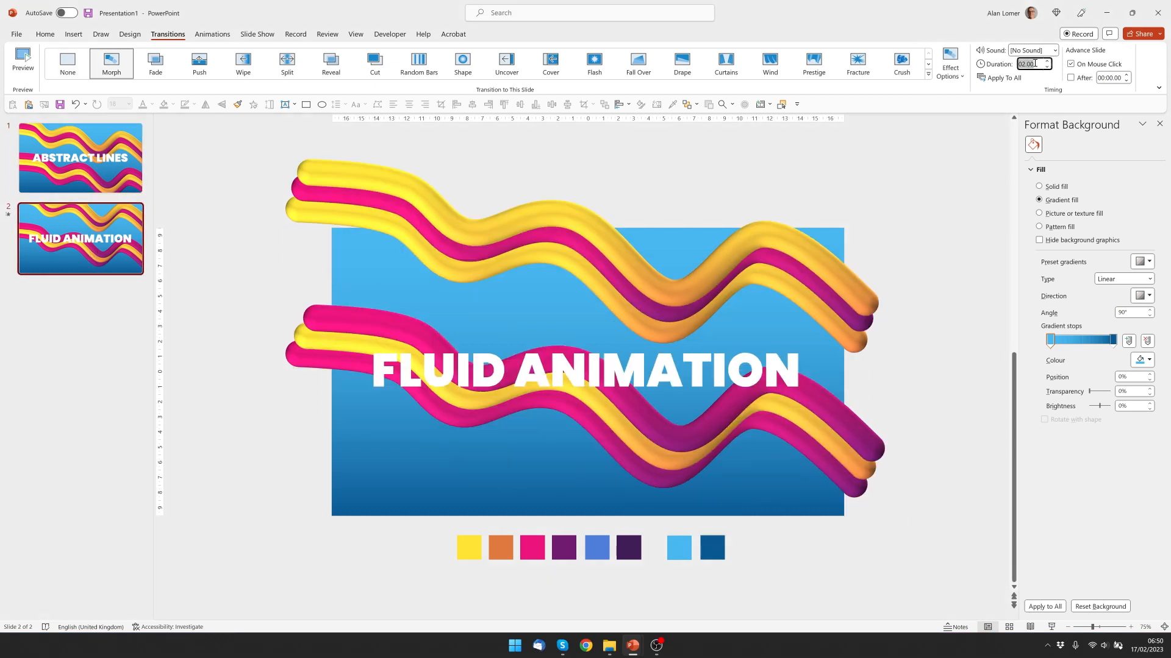
type("06.00")
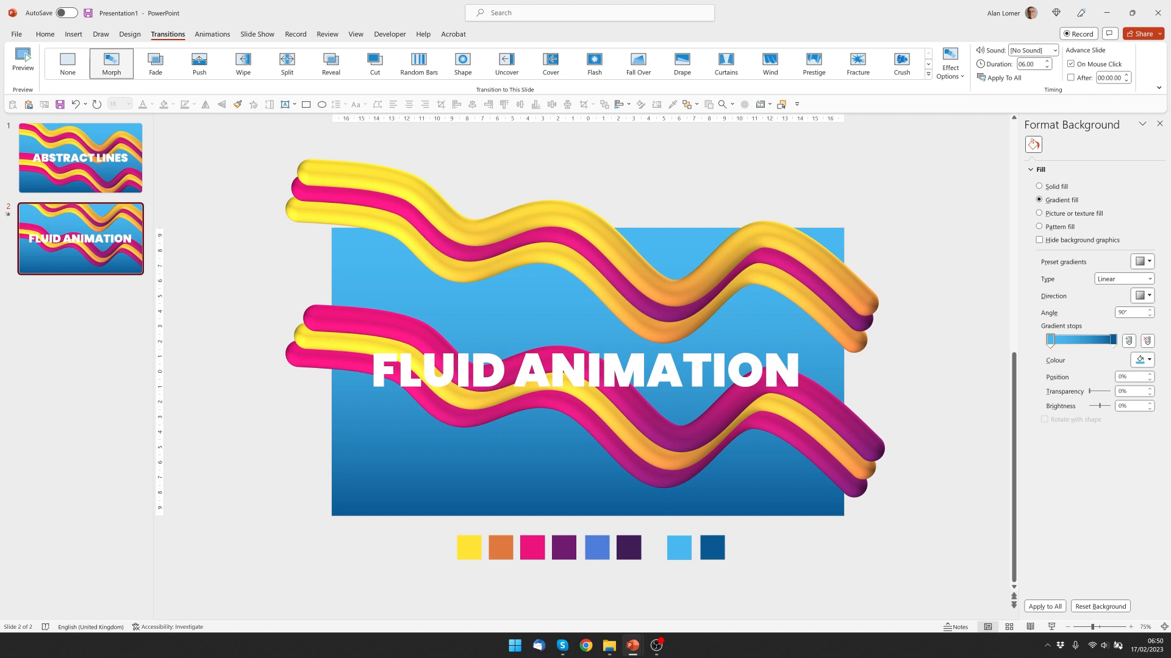
mouse_move(689, 322)
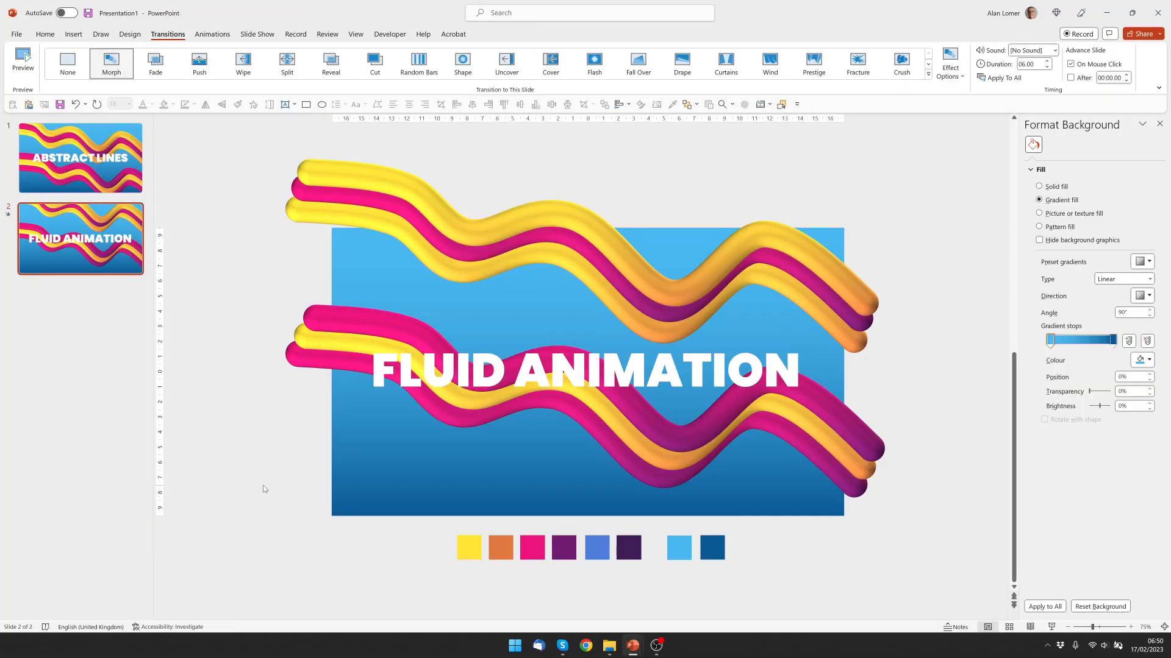
- Recolour the first two upper lines' gradient stops from the magenta and blue swatches
left_click(44, 34)
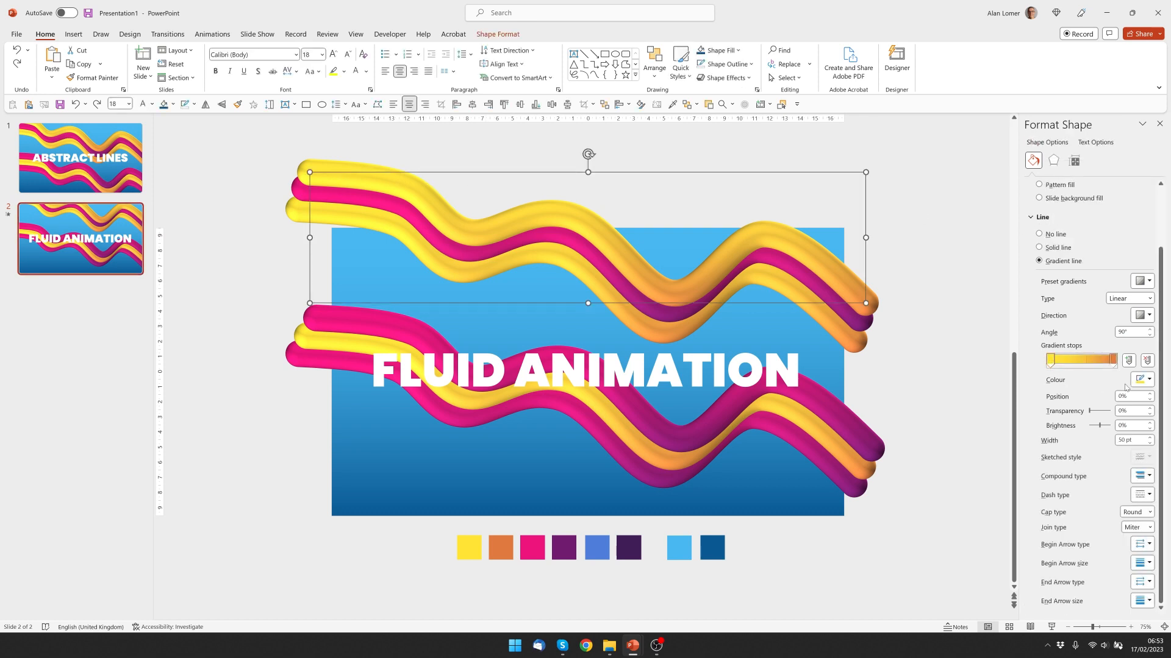
left_click(710, 547)
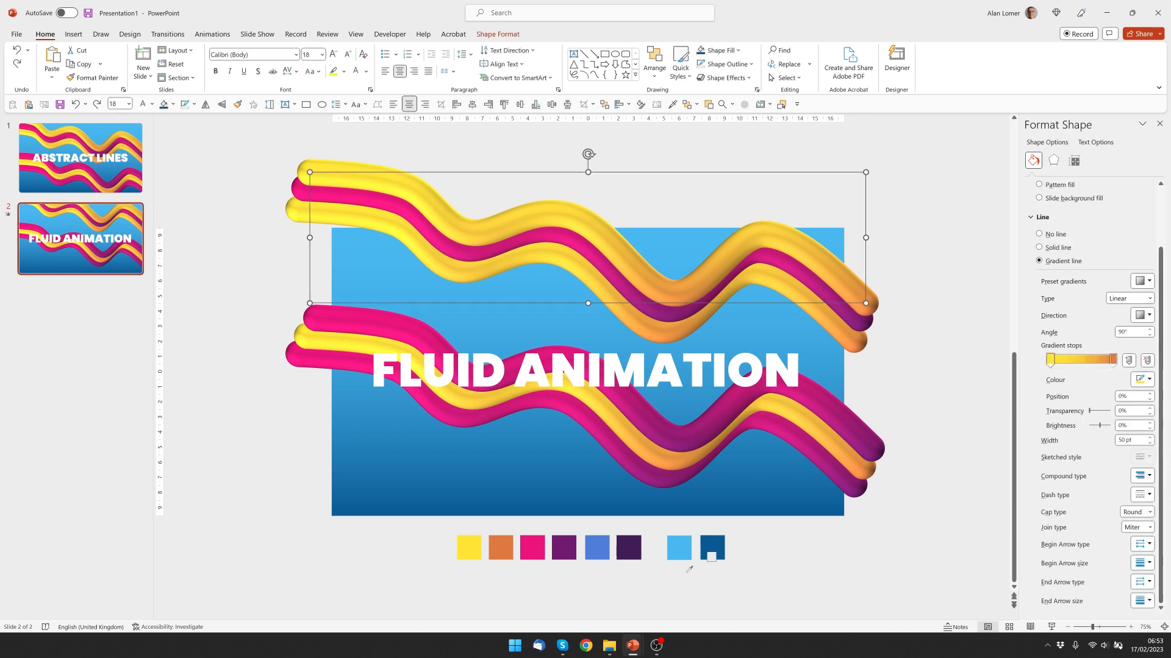
left_click(531, 547)
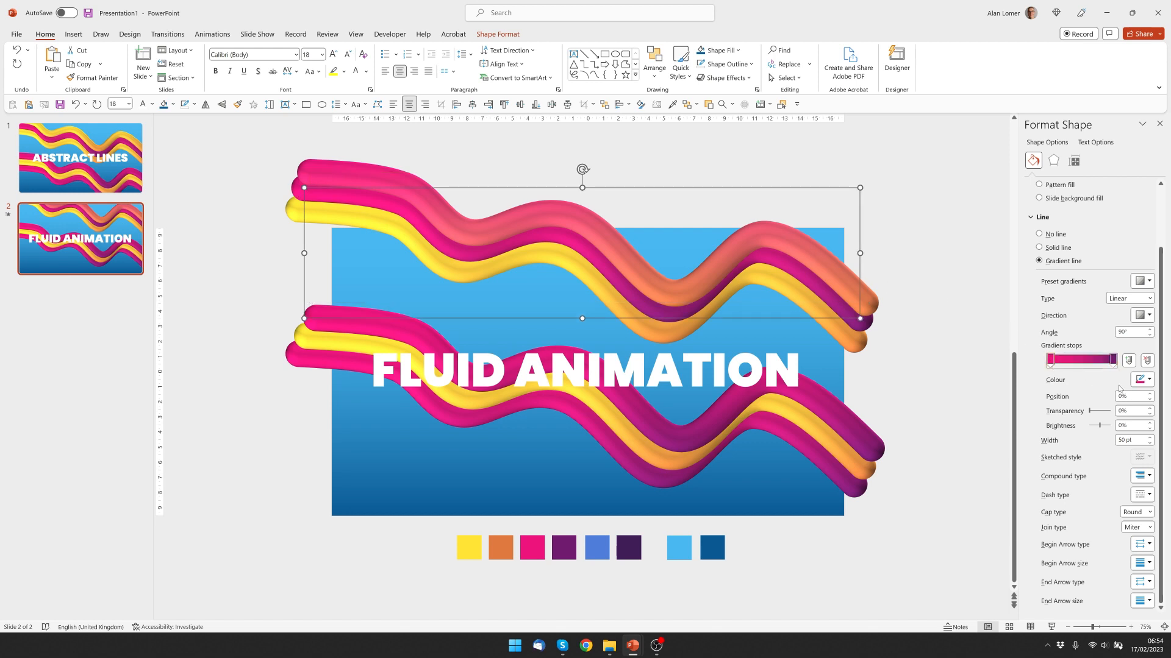
left_click(596, 548)
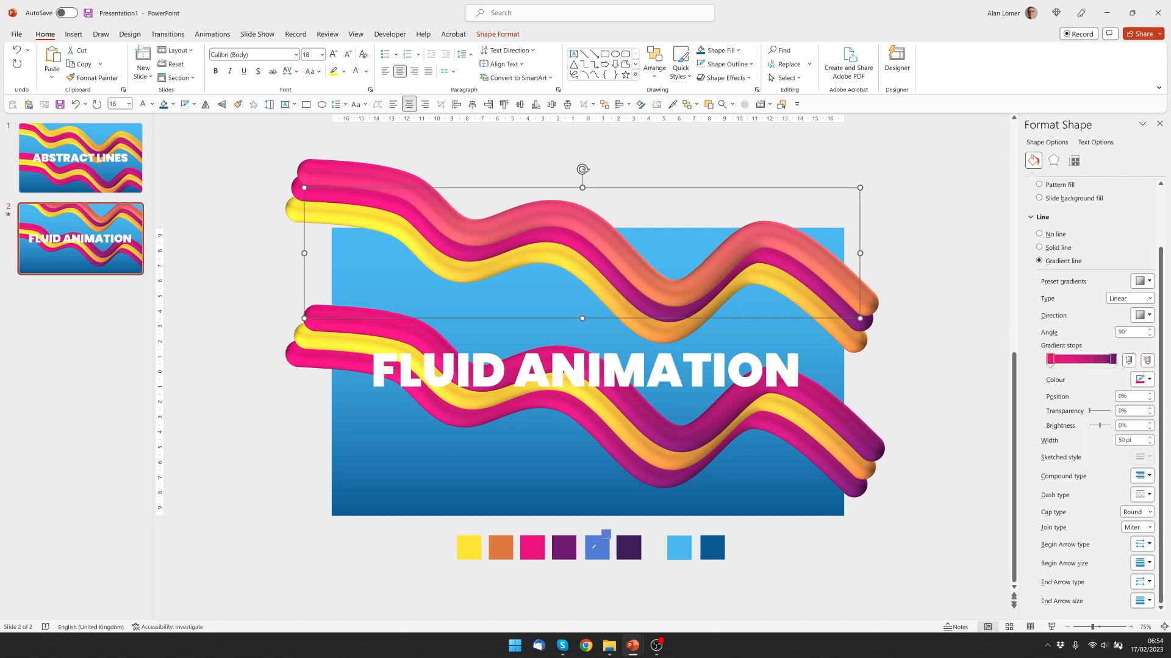
left_click(596, 547)
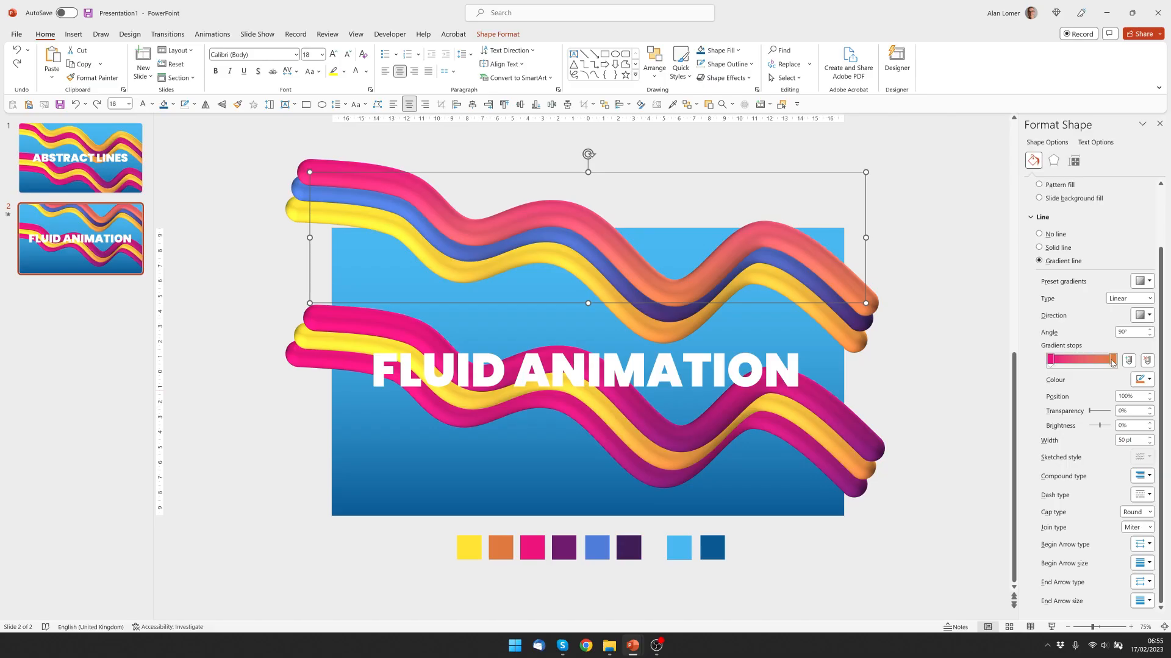
- Recolour the last line's gradient end stop yellow and raise its brightness
left_click(1139, 380)
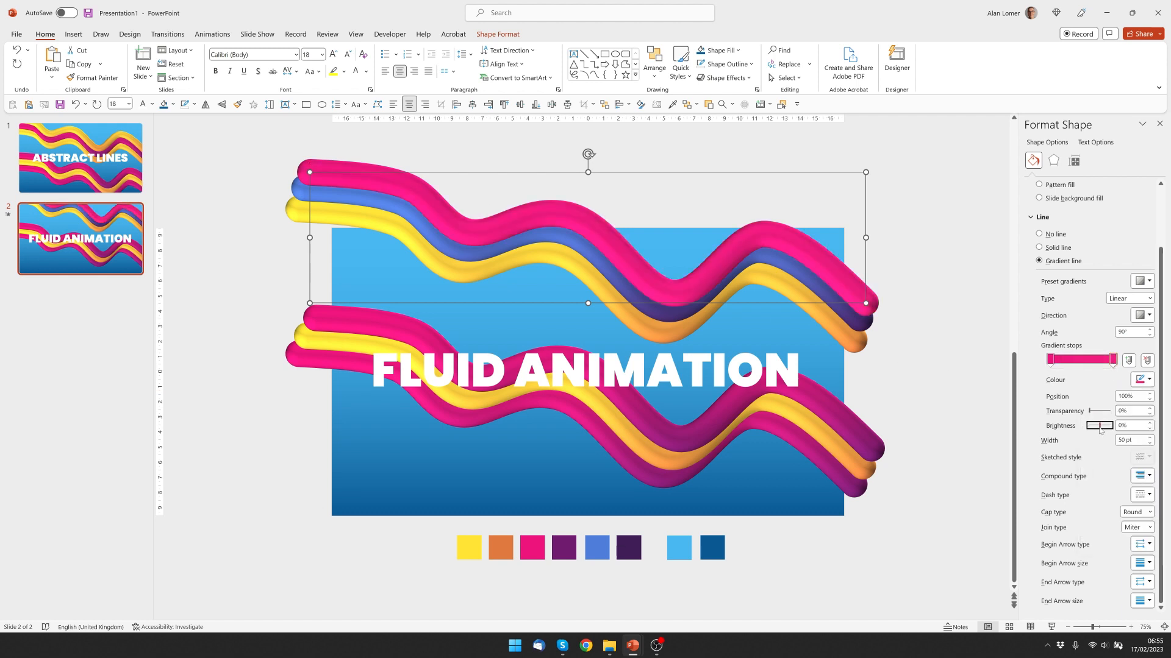
left_click_drag(1113, 425, 1094, 425)
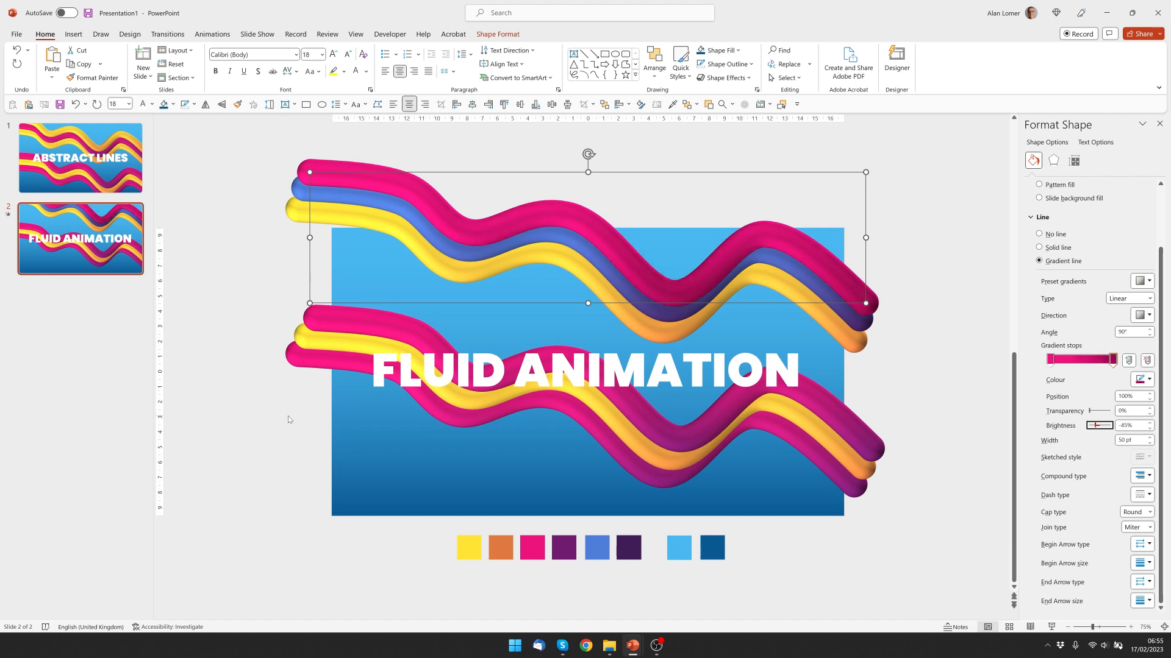
left_click(288, 419)
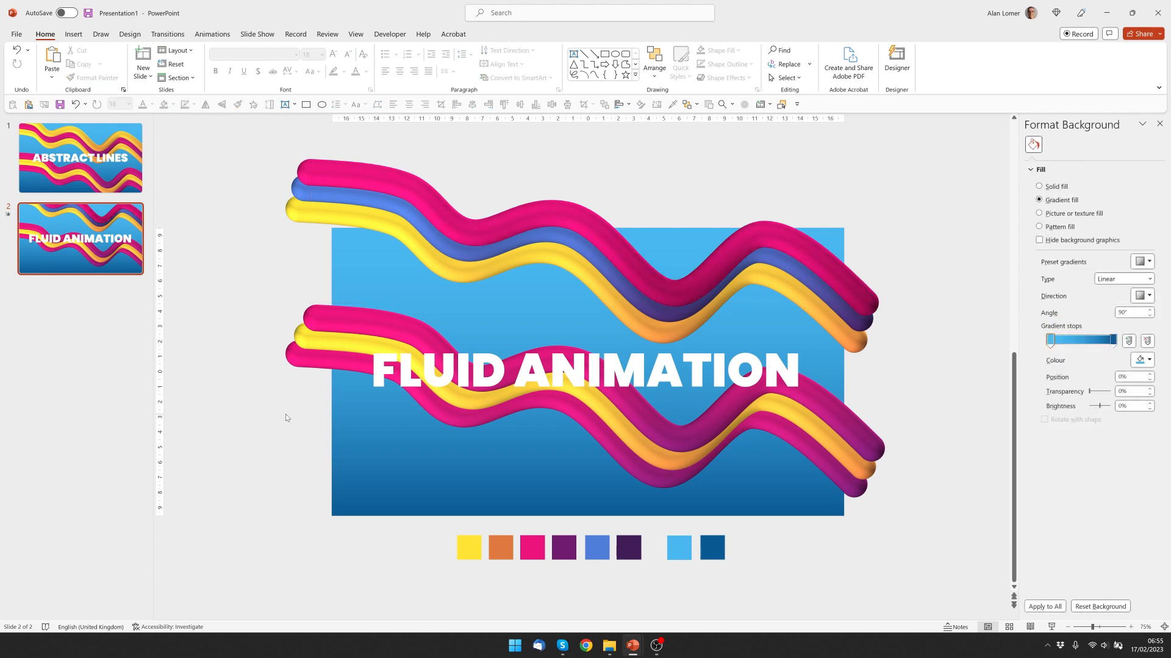
- Change the lower lines' gradient stops to blue-magenta-blue, removing the yellow
left_click(574, 246)
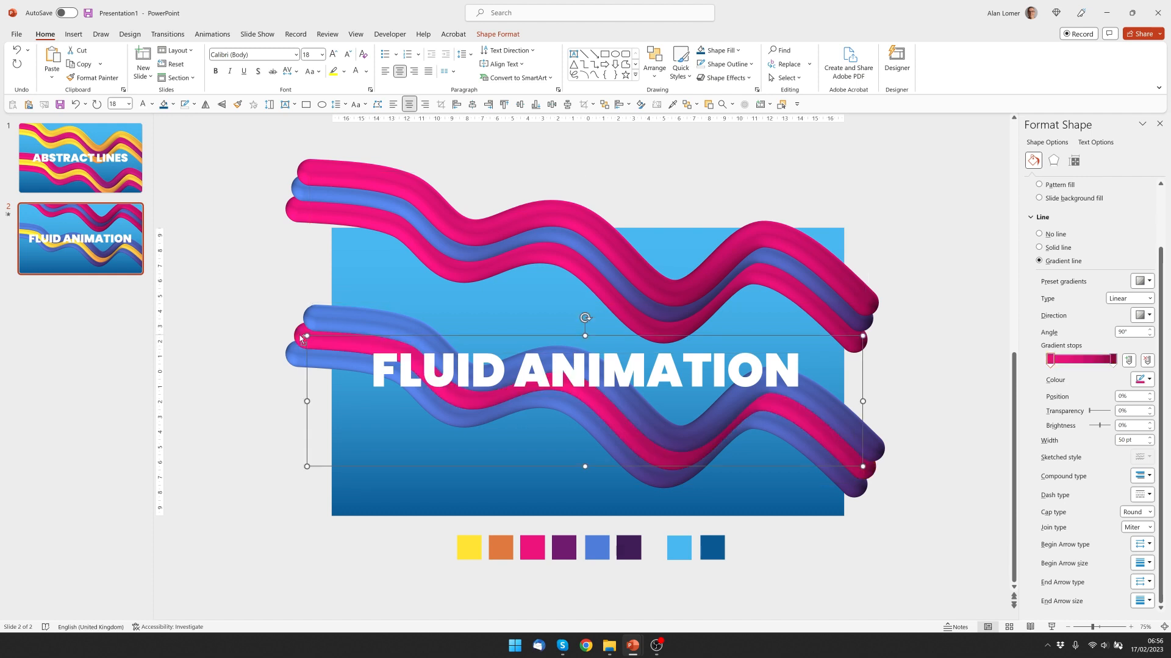
left_click(212, 251)
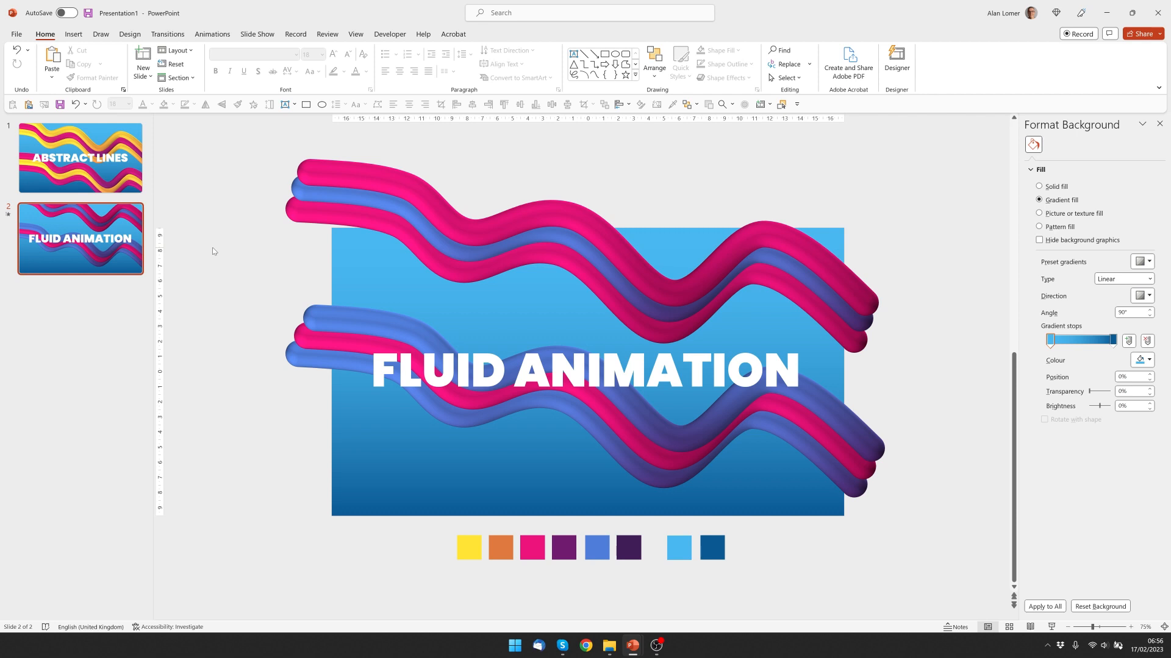
- Duplicate slide 2 into slide 3 and drag both magenta-blue tube stacks to new positions
left_click(81, 157)
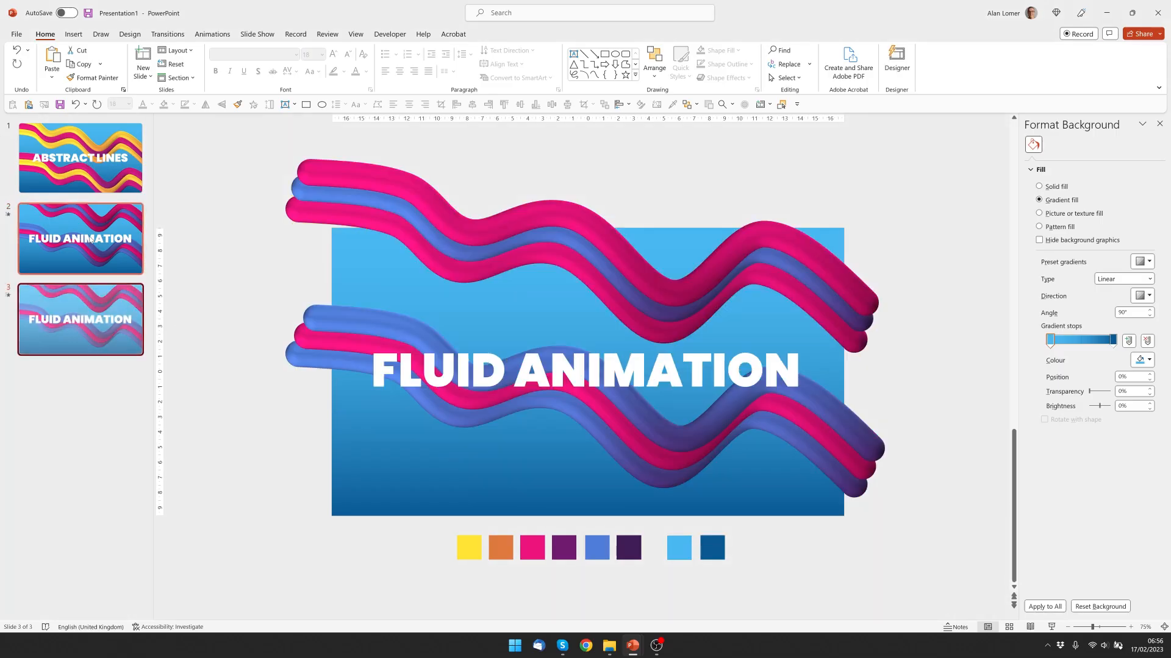
left_click(594, 383)
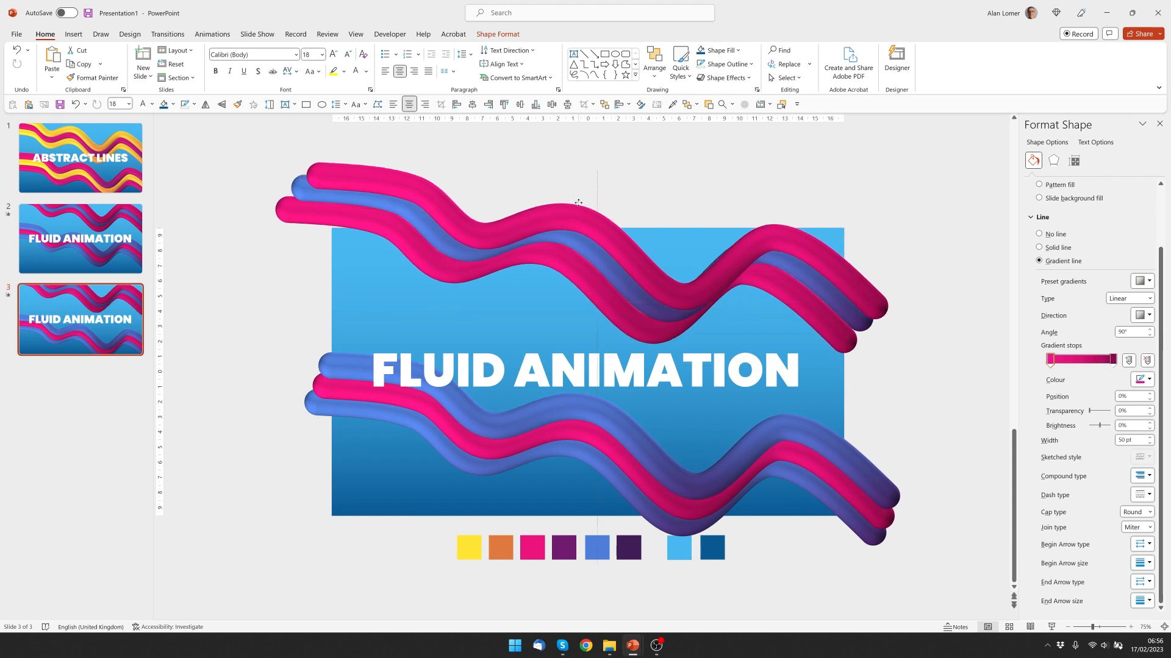
left_click(361, 195)
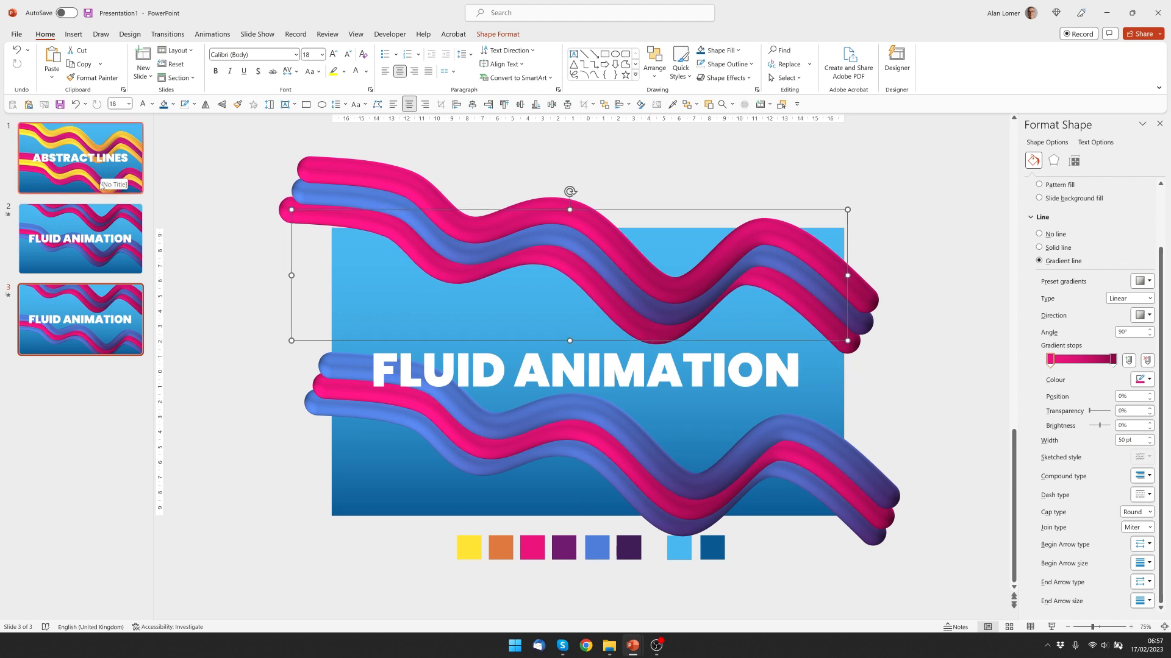
left_click(80, 159)
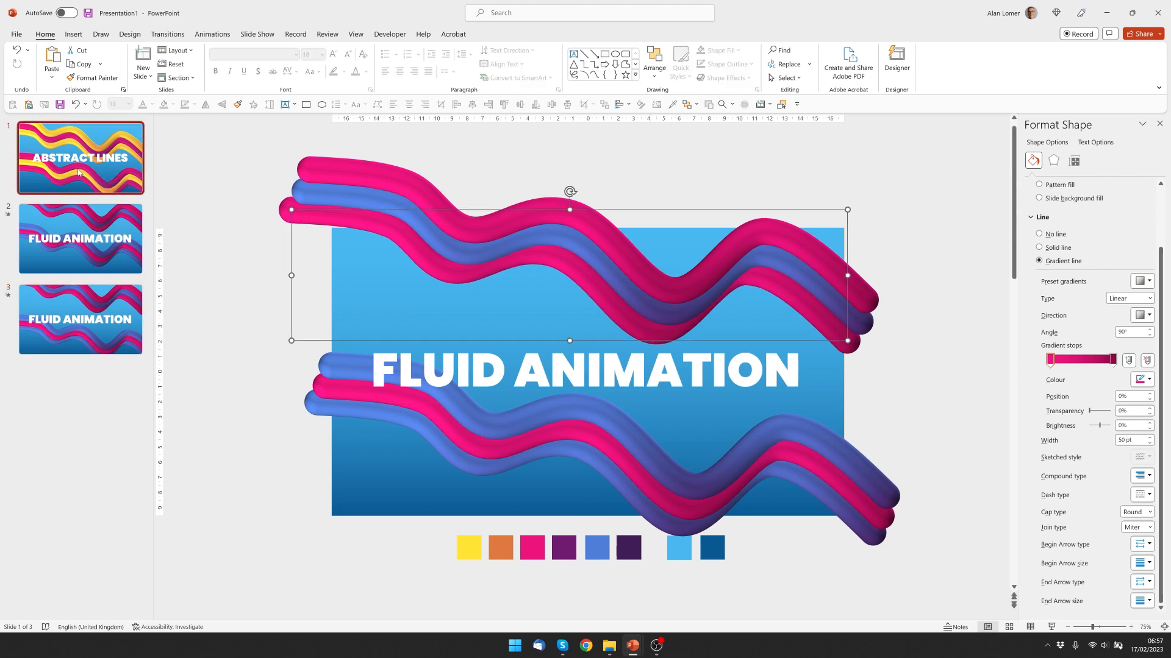